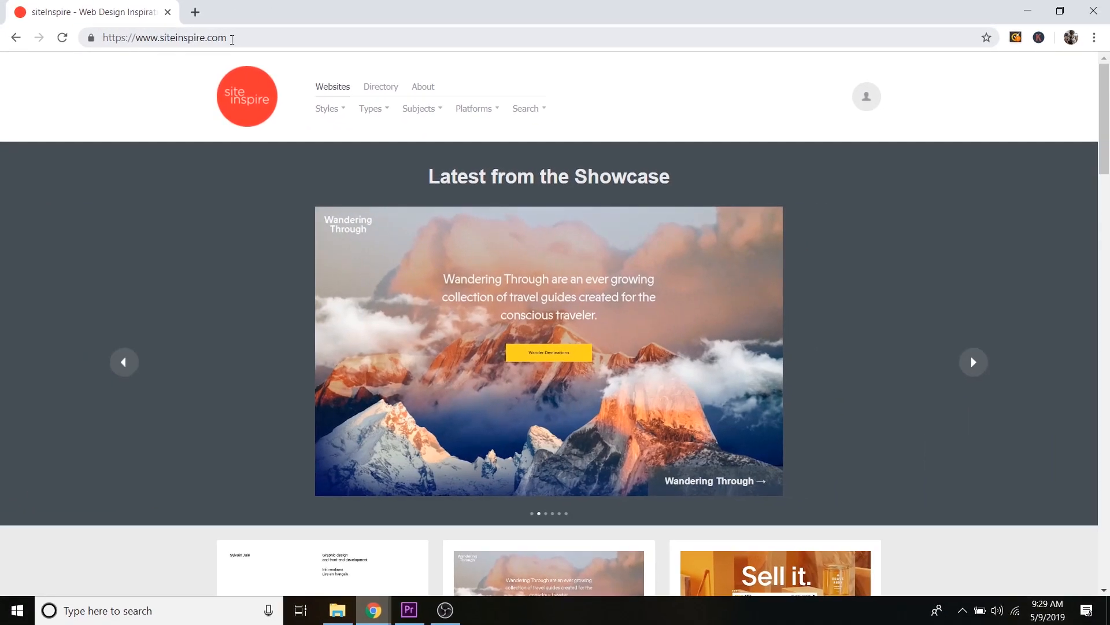
# - Filter siteInspire by the Health & Fitness subject and skim the results
pyautogui.click(973, 362)
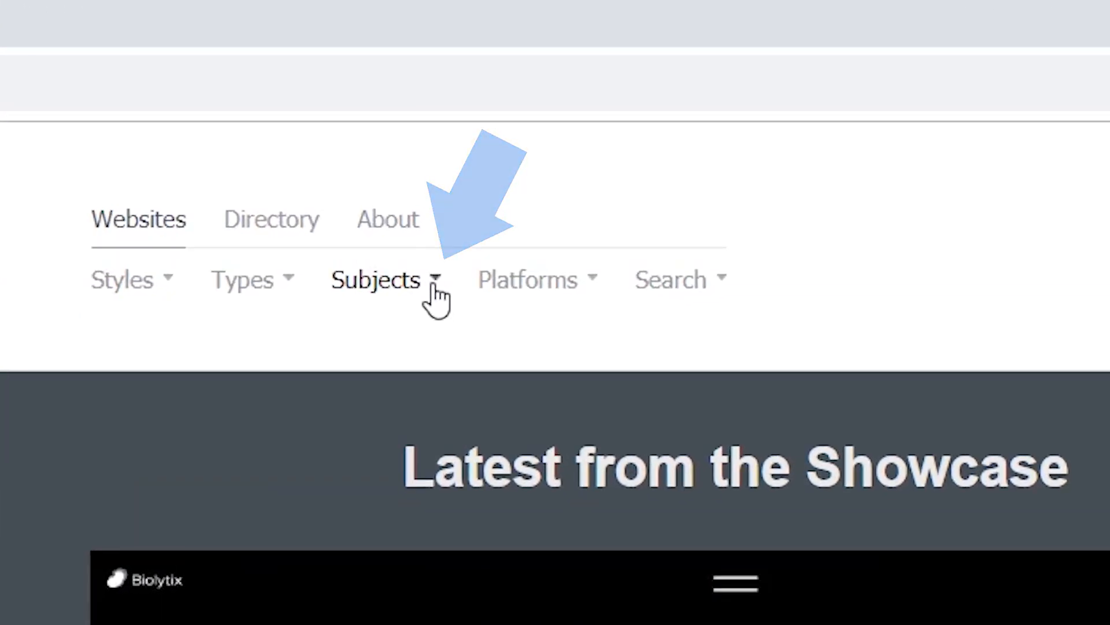
pyautogui.click(376, 280)
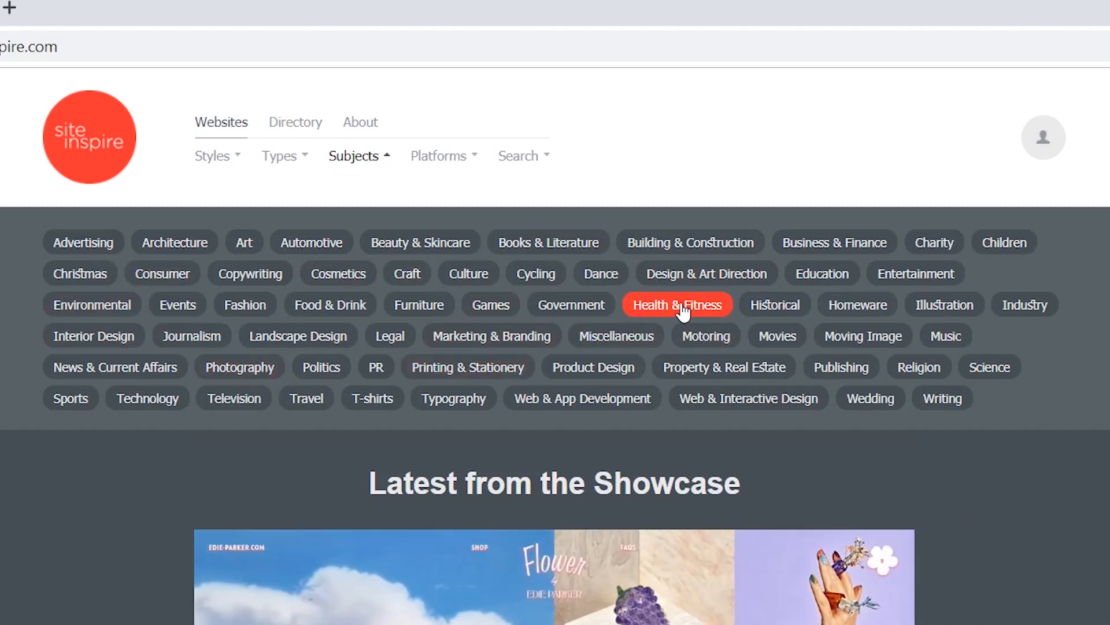
pyautogui.click(676, 304)
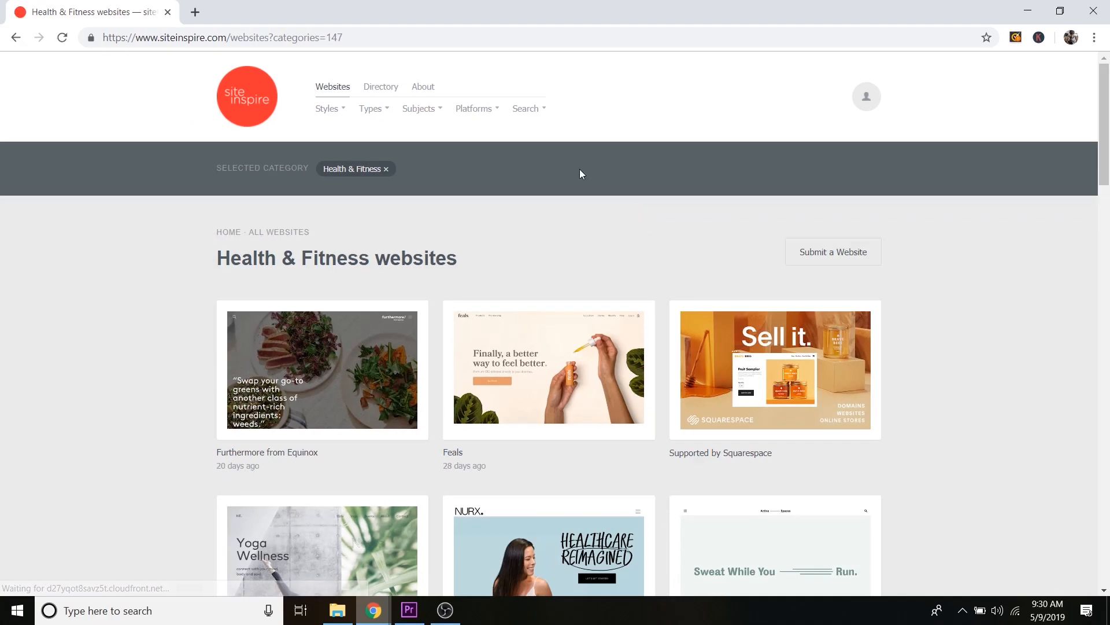
pyautogui.scroll(-3)
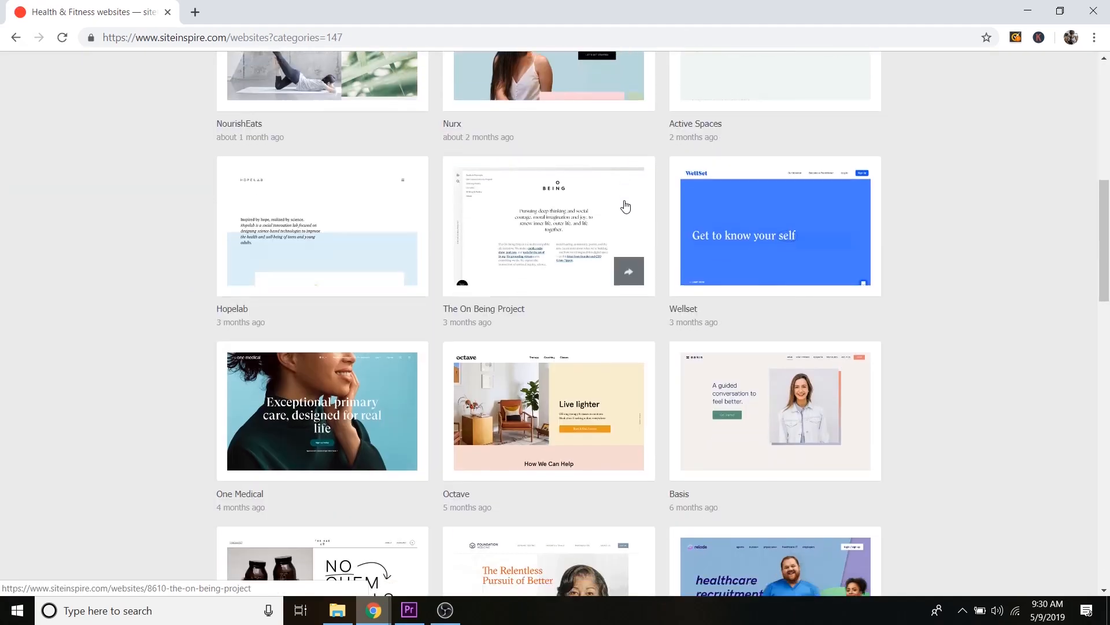
pyautogui.scroll(3)
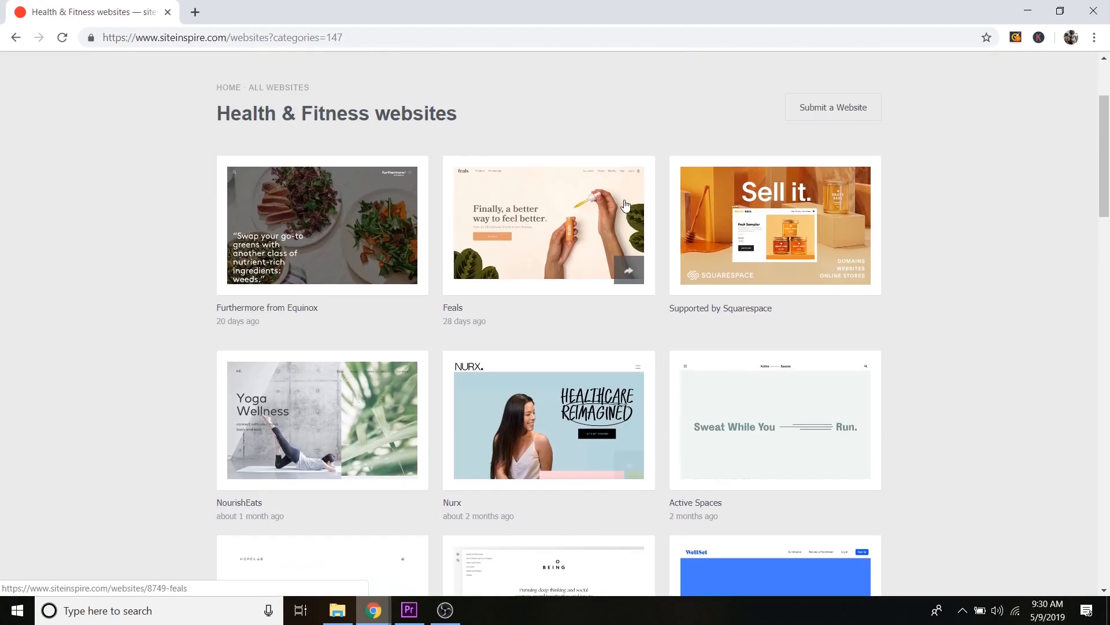
pyautogui.moveTo(343, 406)
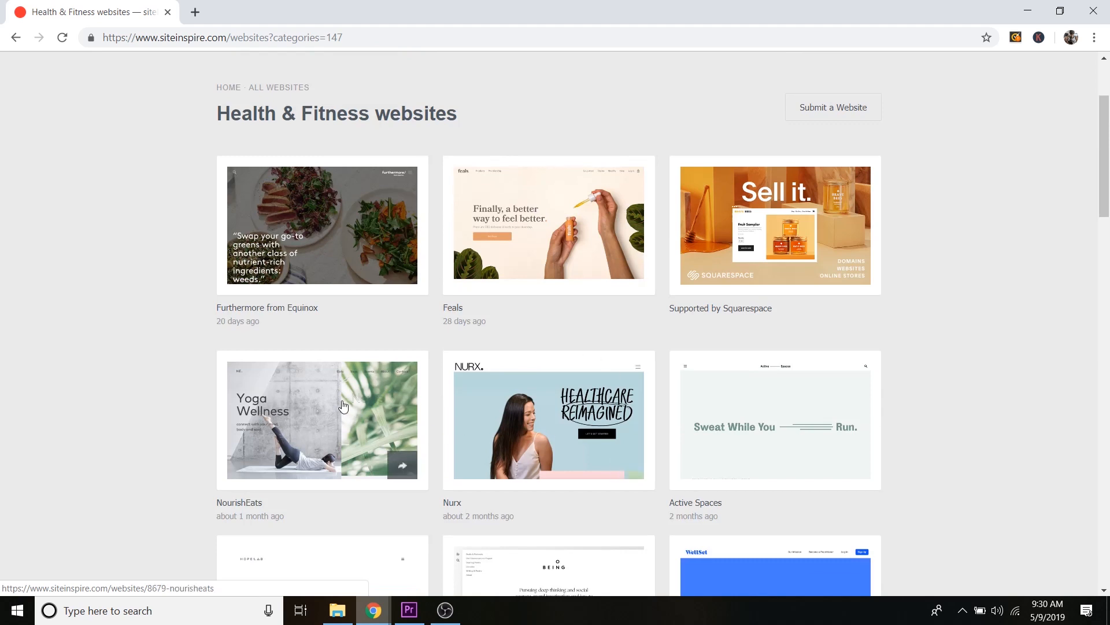
# - Open the NourishEats showcase entry and view its details
pyautogui.click(323, 420)
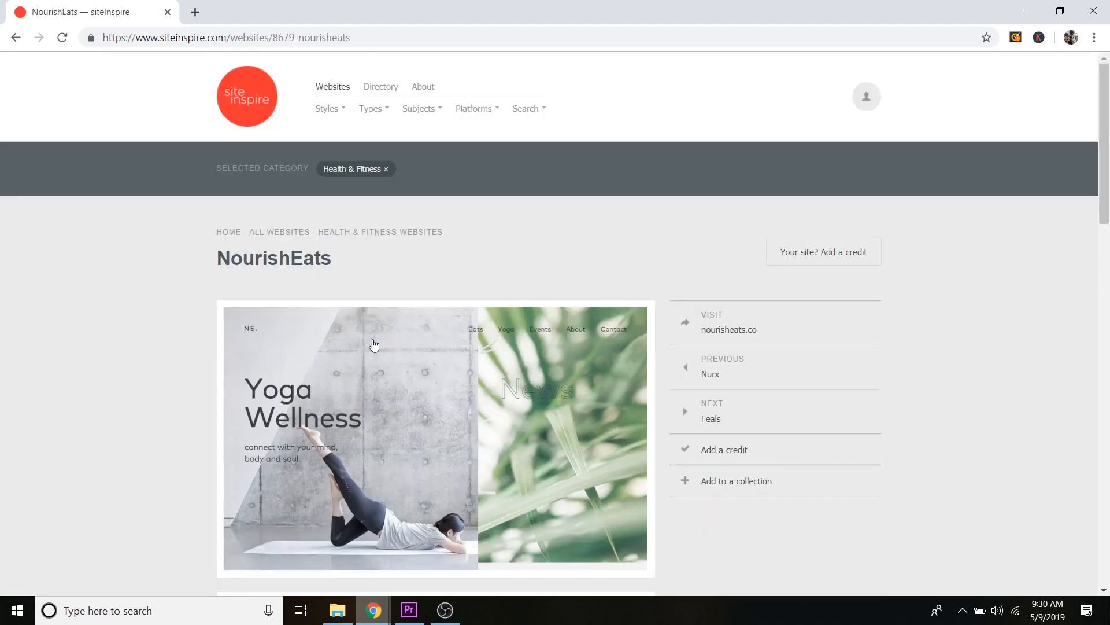
pyautogui.scroll(-3)
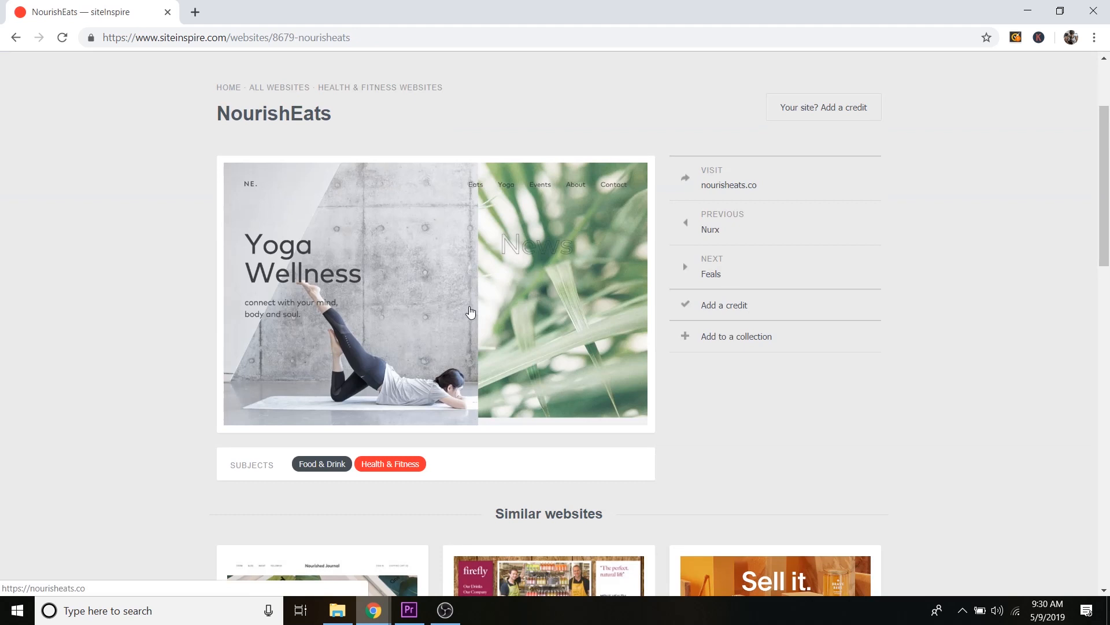
# - Visit nourisheats.co and cycle through Yoga Wellness, News & Events, About, Say Hello, back to Eats & Treats
pyautogui.click(729, 185)
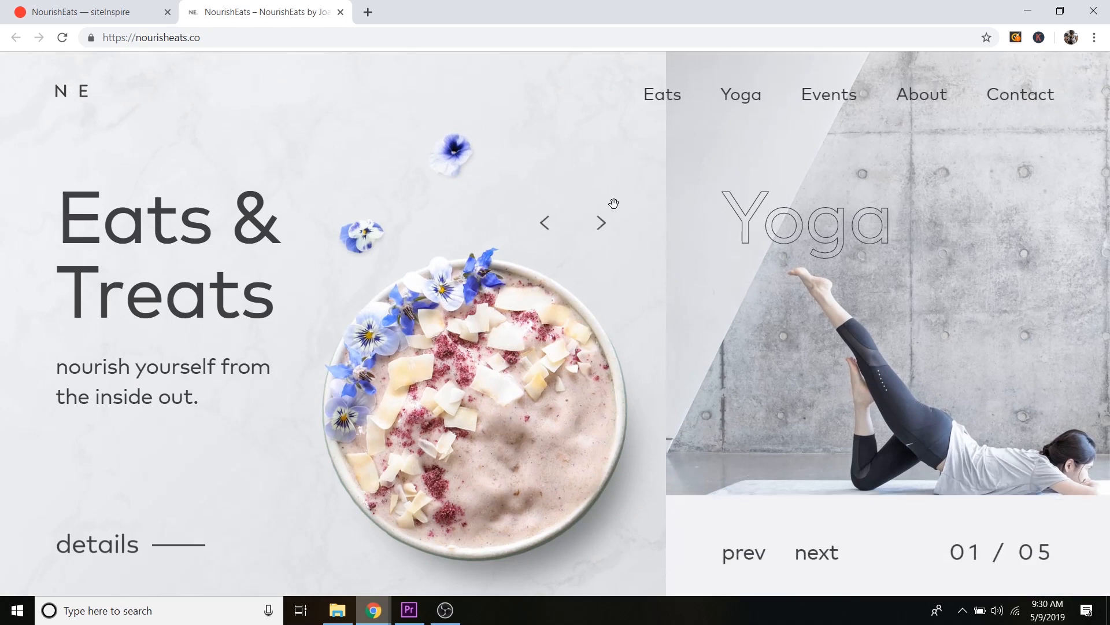
pyautogui.click(816, 553)
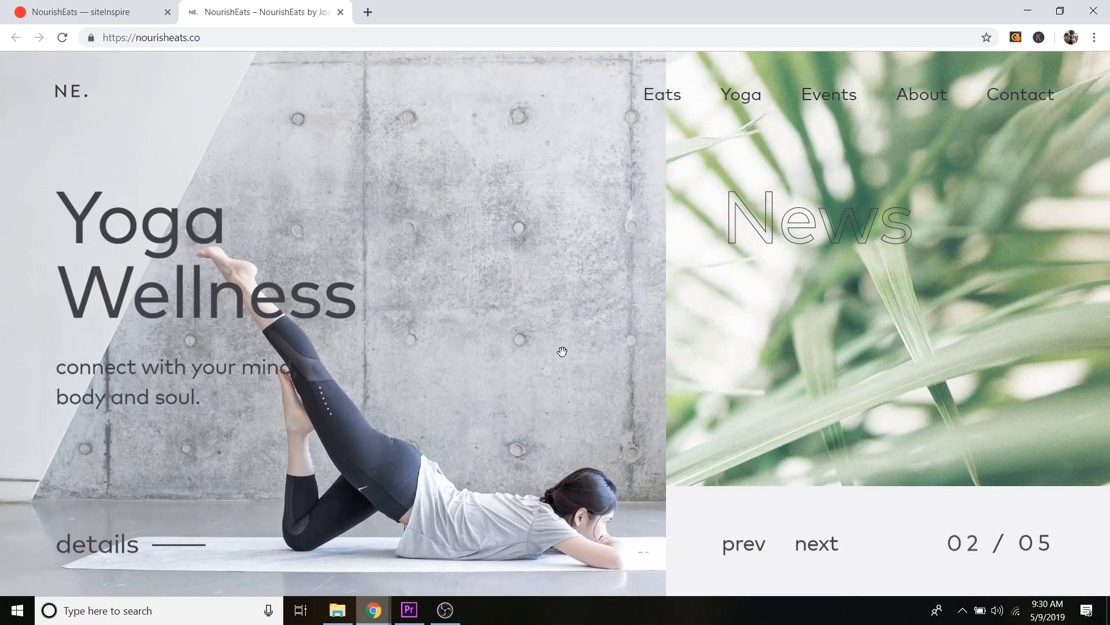
pyautogui.click(817, 543)
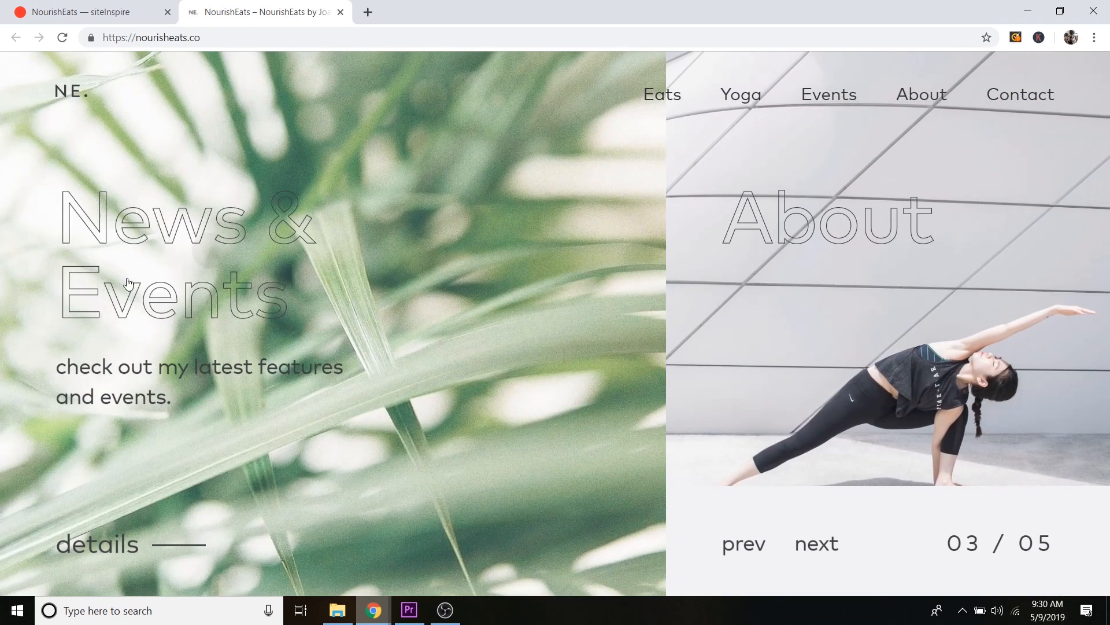
pyautogui.click(816, 544)
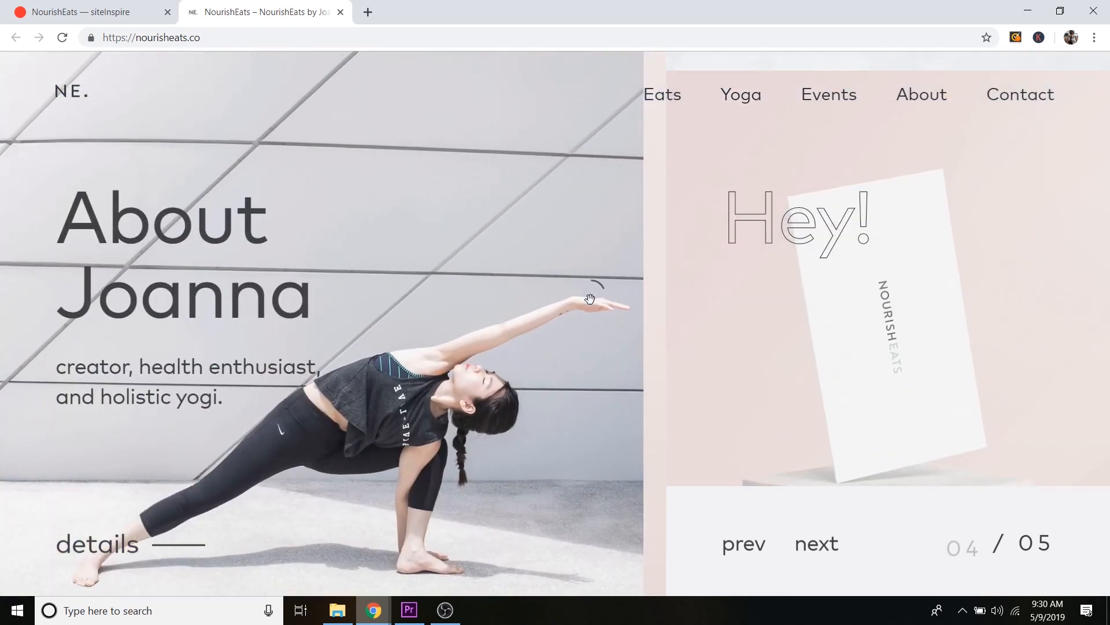
pyautogui.click(815, 544)
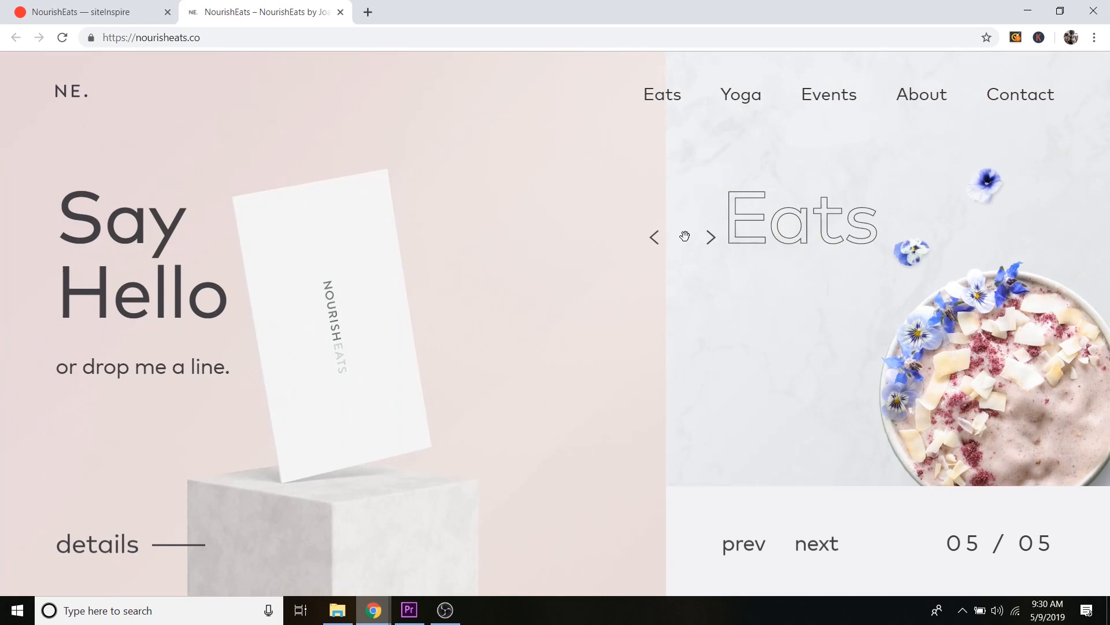
pyautogui.moveTo(160, 232)
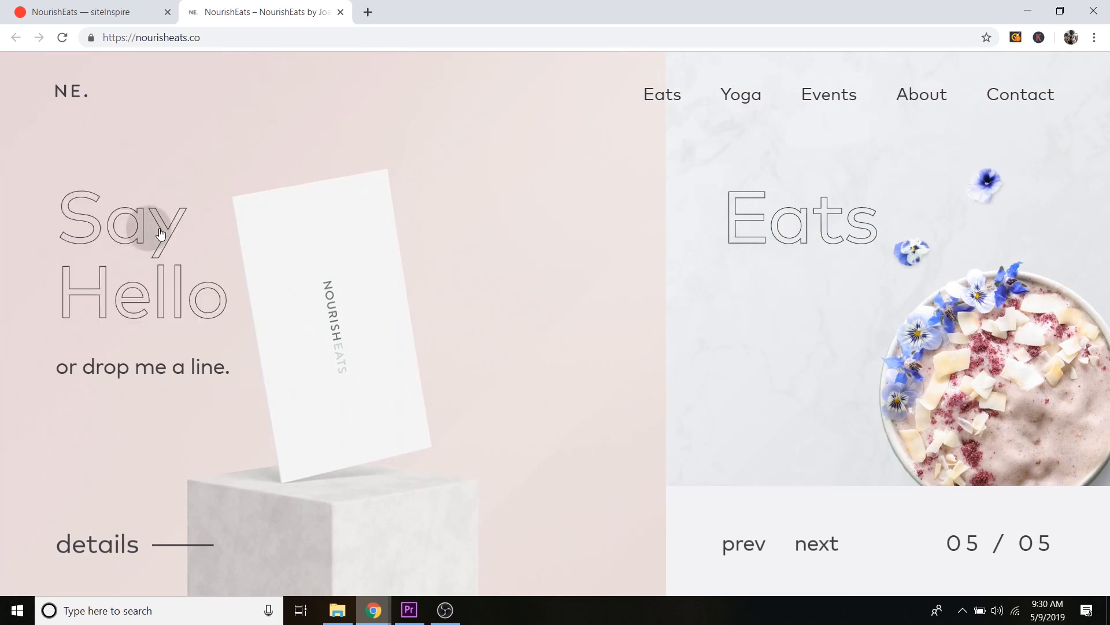
pyautogui.moveTo(246, 231)
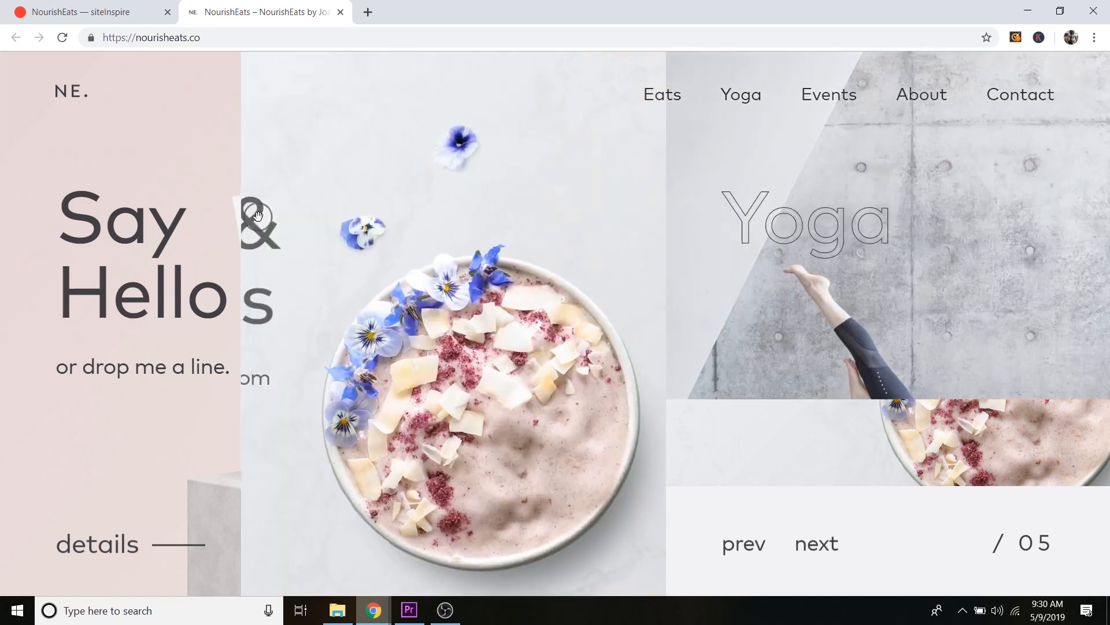
pyautogui.click(816, 543)
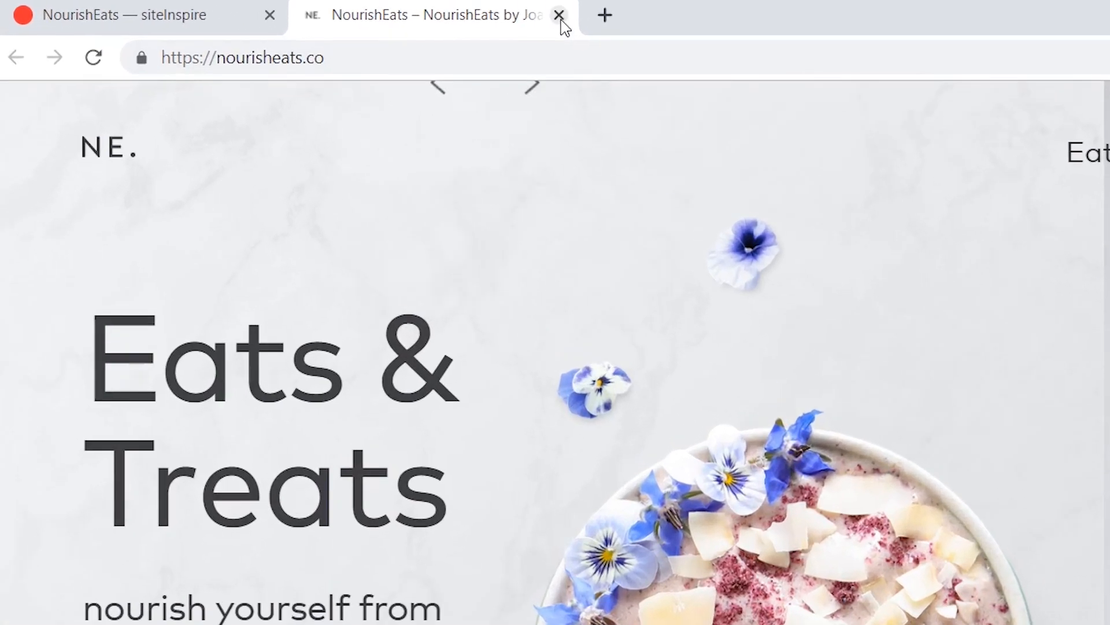
# - Close the NourishEats tab and go back to the siteInspire home page
pyautogui.click(560, 15)
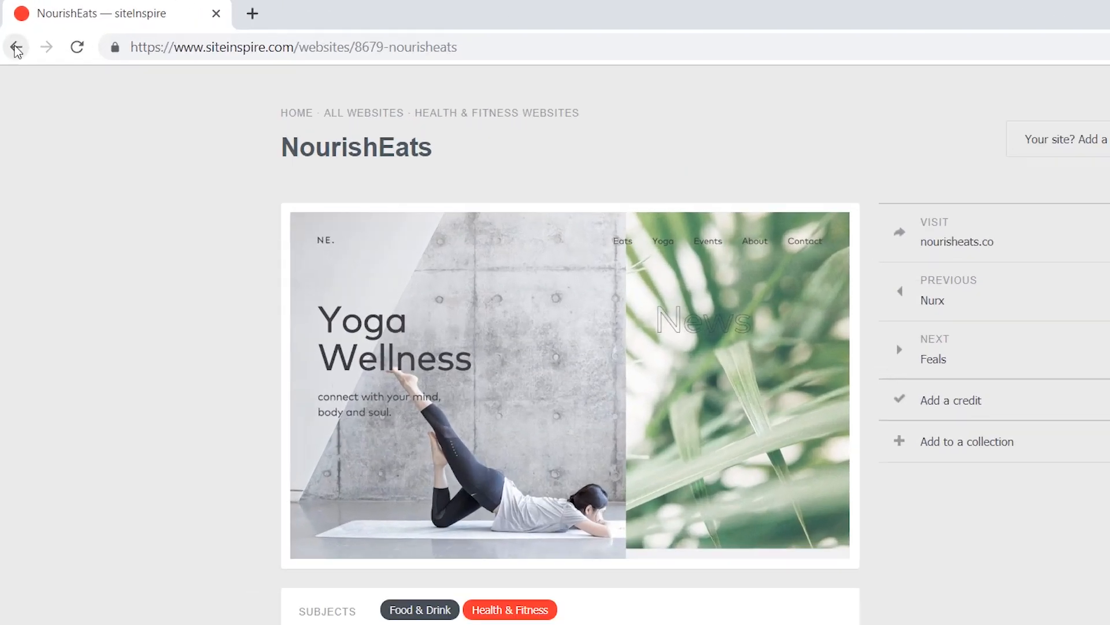
pyautogui.click(15, 42)
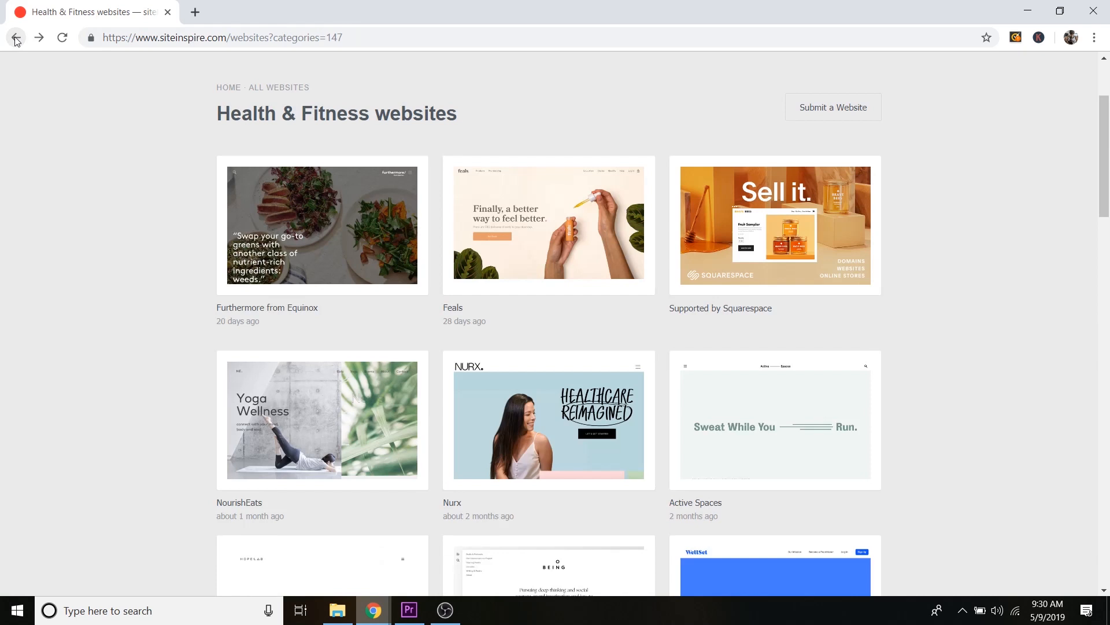
pyautogui.click(15, 37)
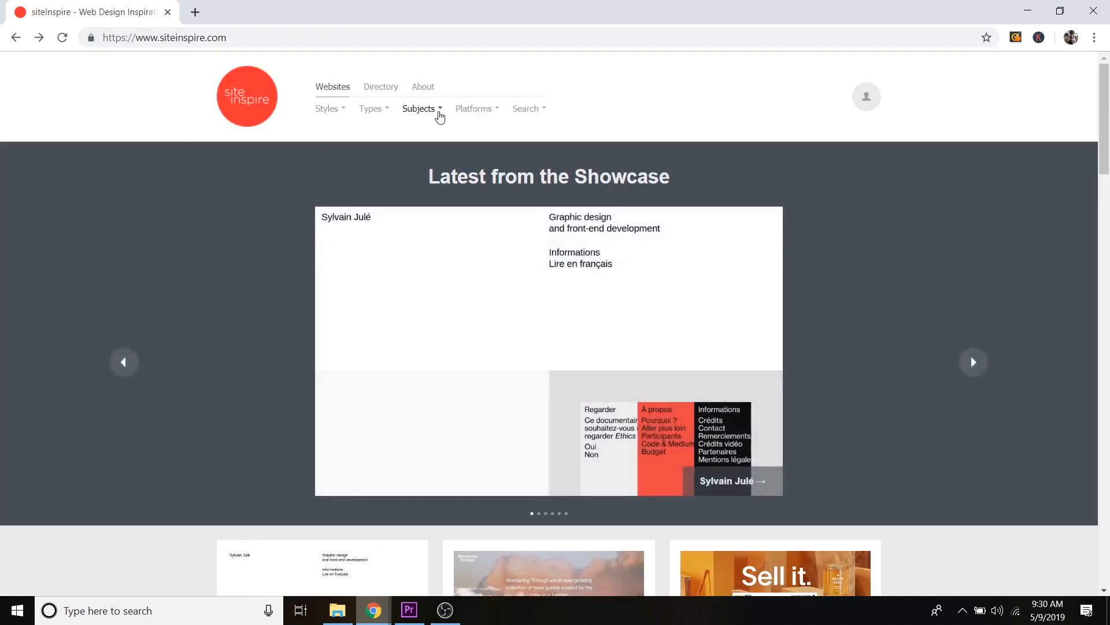
# - Filter by the Technology subject and scroll through its website entries
pyautogui.click(420, 109)
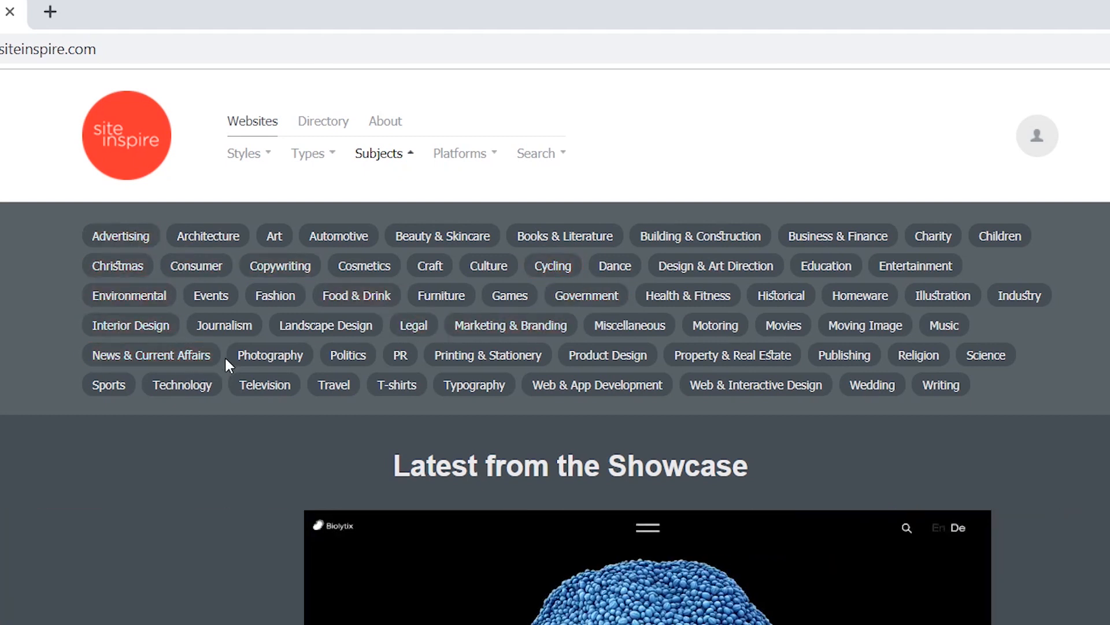
pyautogui.click(182, 384)
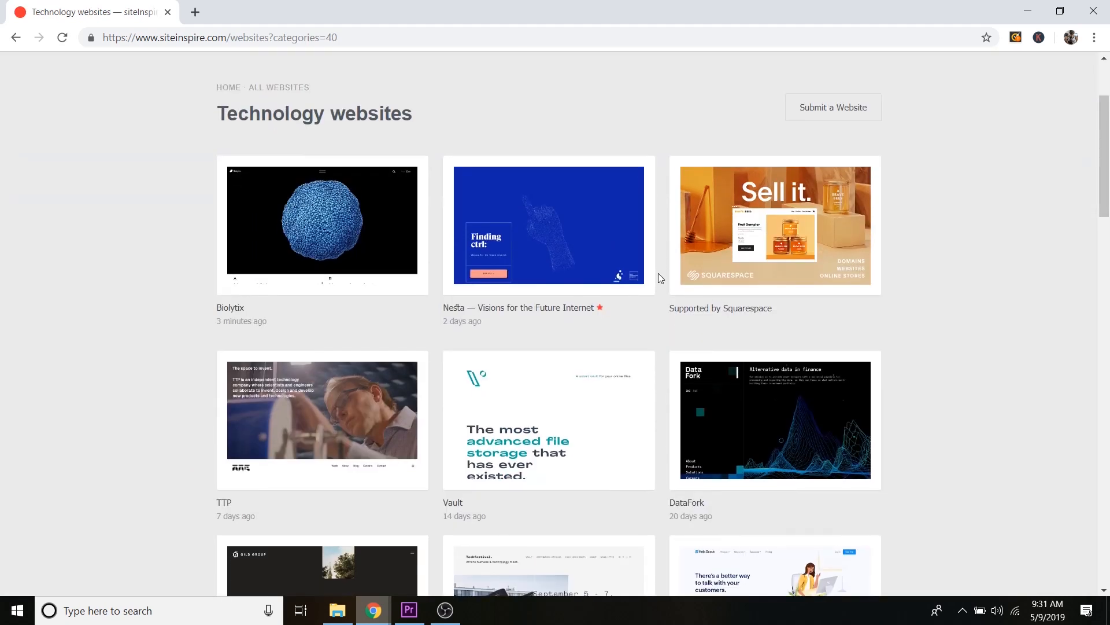
pyautogui.scroll(-3)
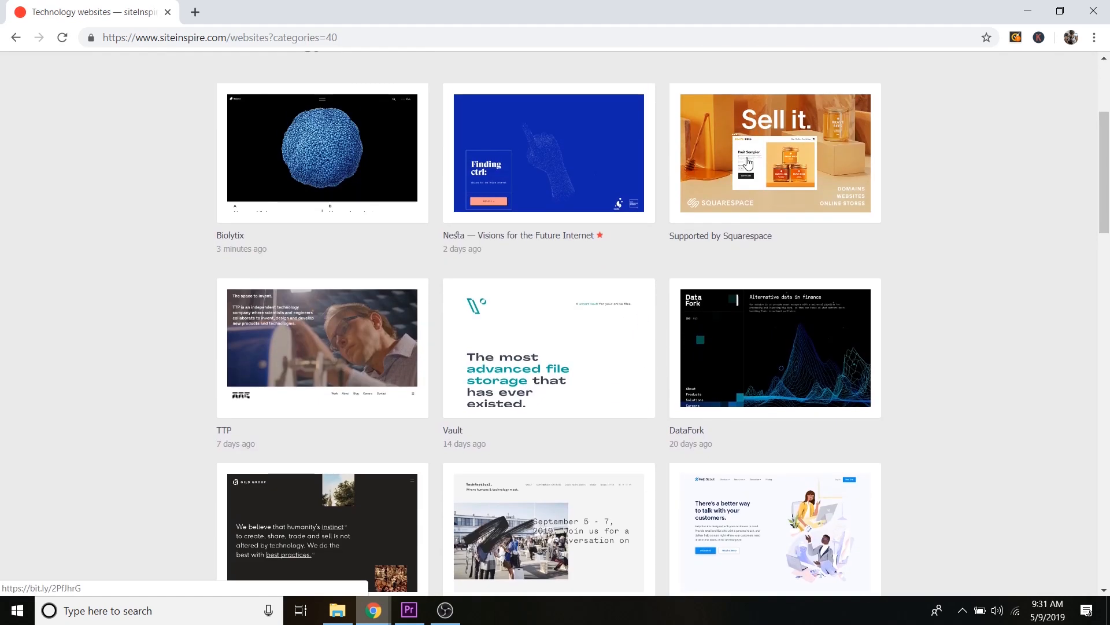
pyautogui.moveTo(408, 244)
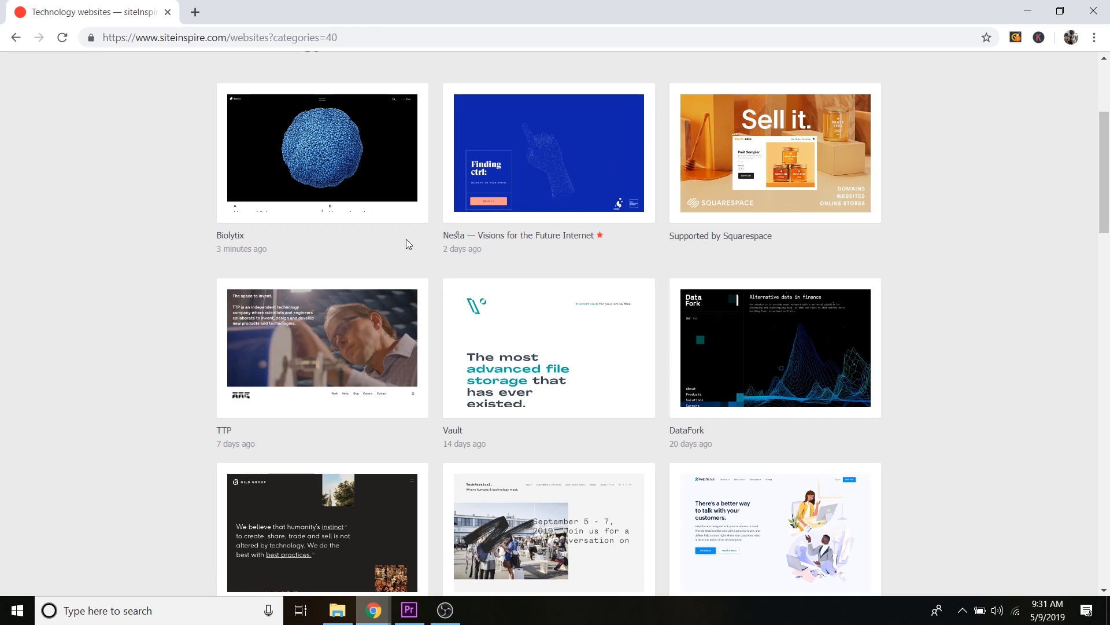
pyautogui.scroll(-3)
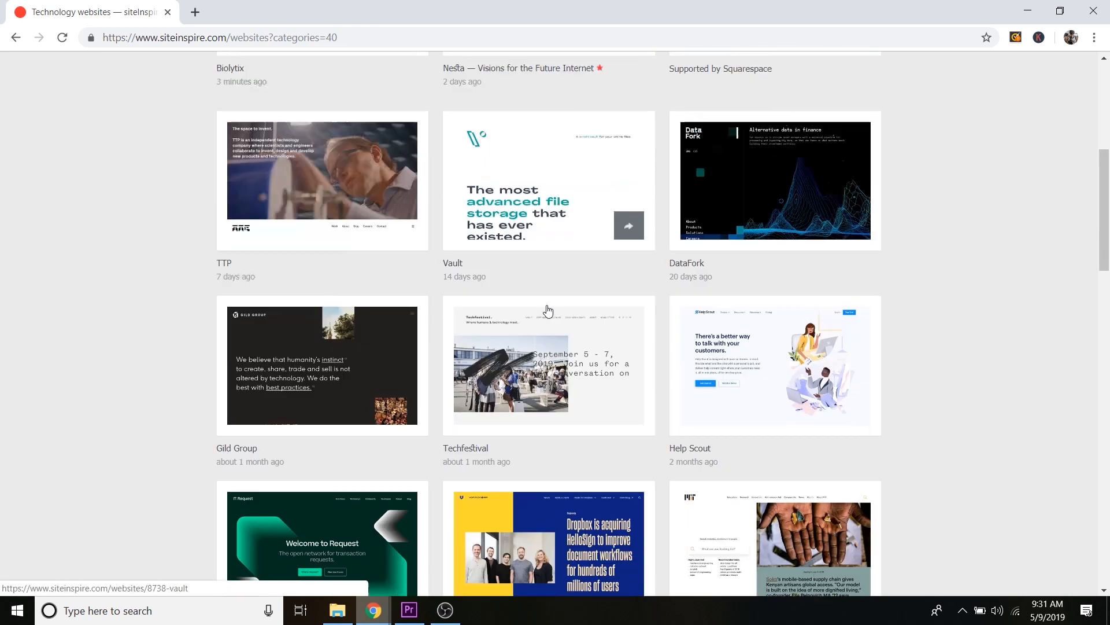
pyautogui.scroll(-3)
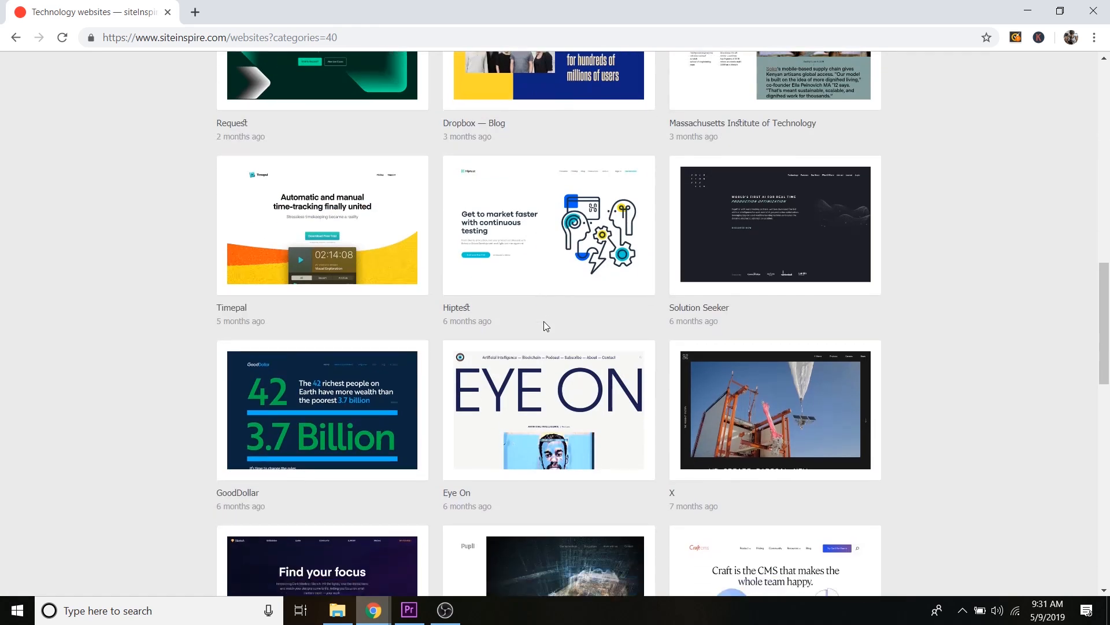
pyautogui.scroll(-3)
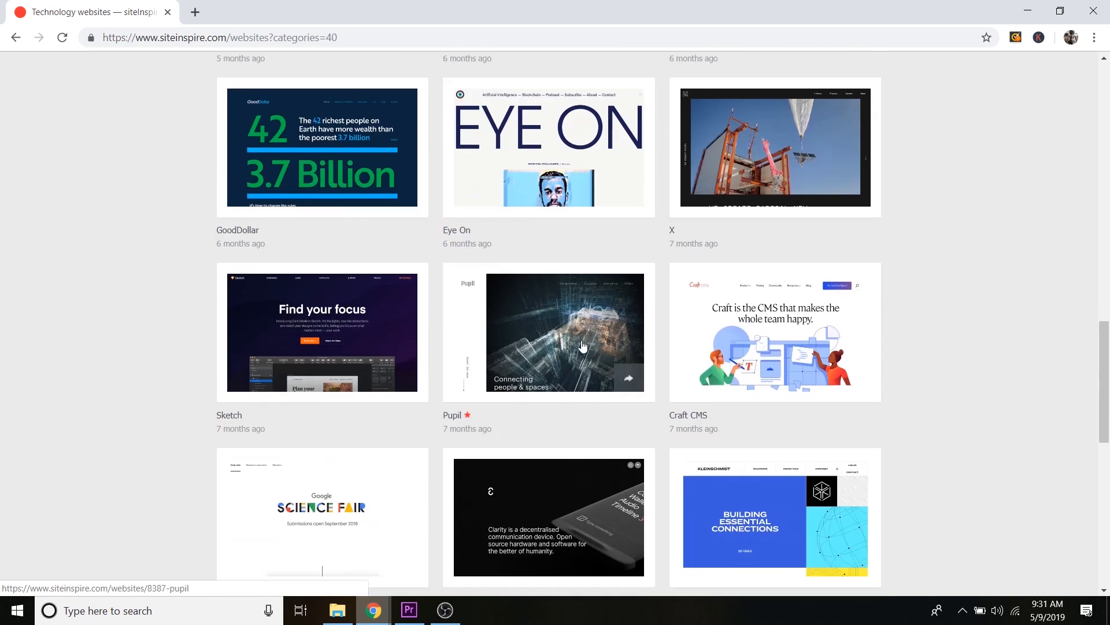
# - Open the Sketch showcase entry, visit its live site, then close it to return to siteInspire
pyautogui.click(323, 332)
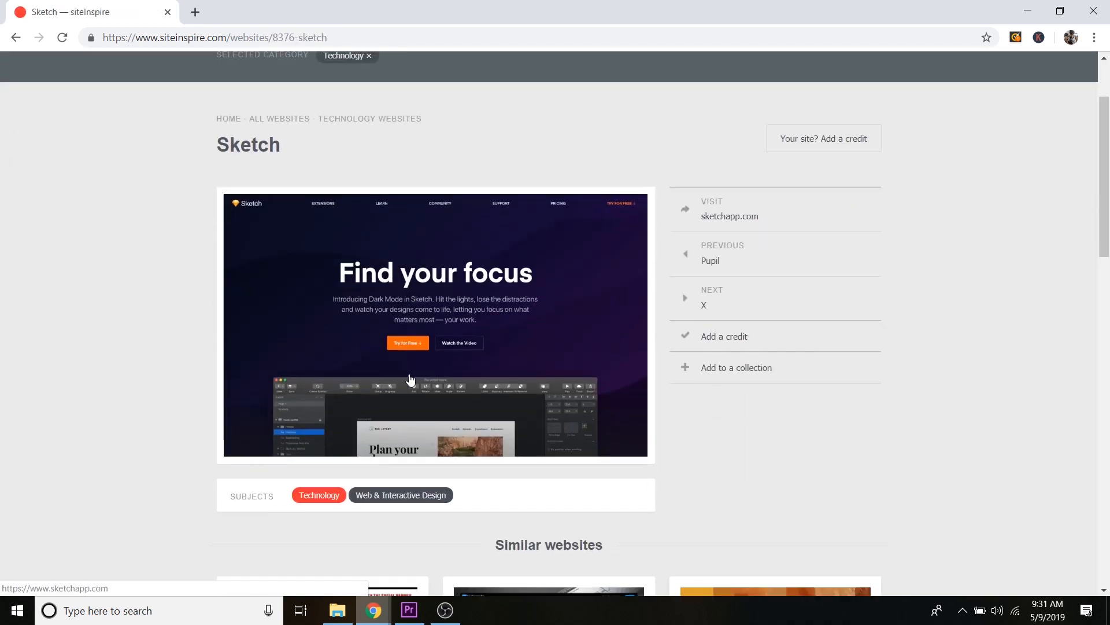
pyautogui.scroll(-3)
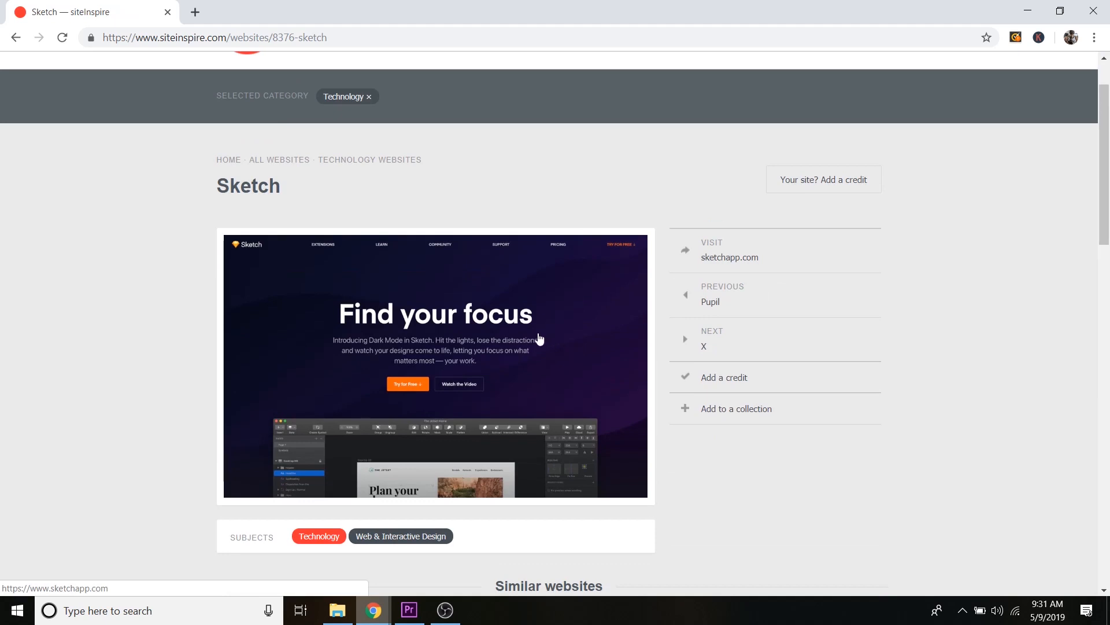
pyautogui.click(730, 257)
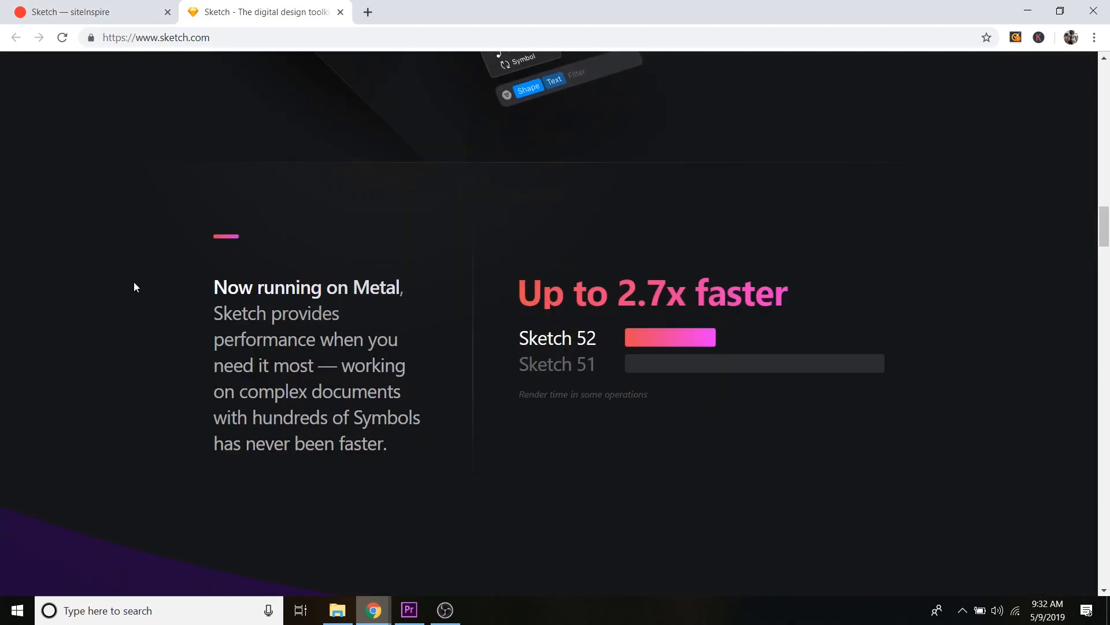
pyautogui.moveTo(304, 81)
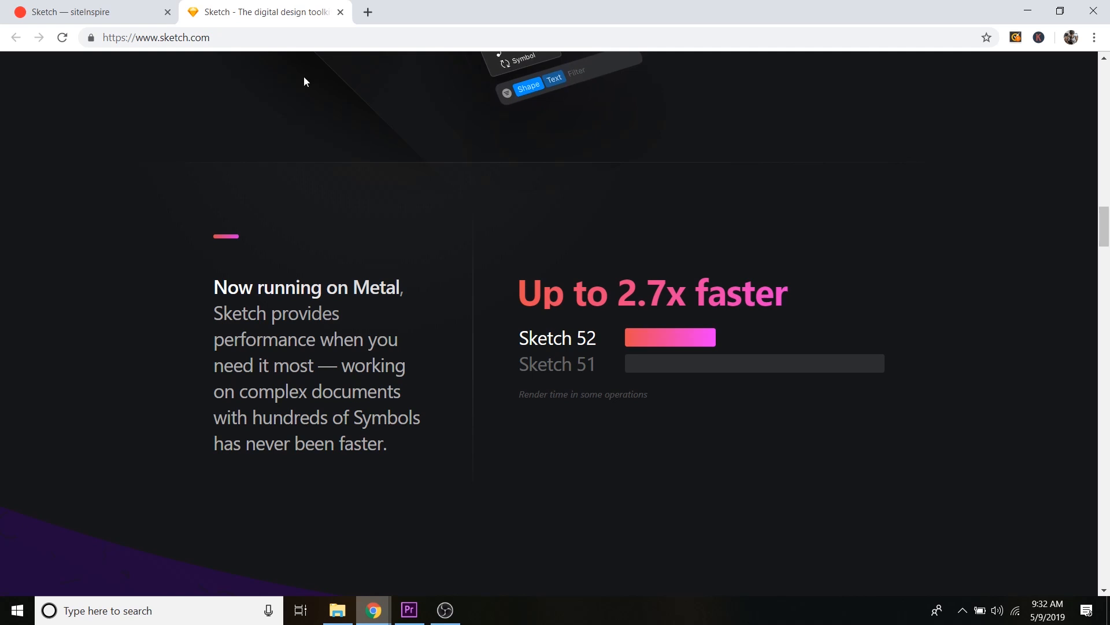
pyautogui.click(85, 12)
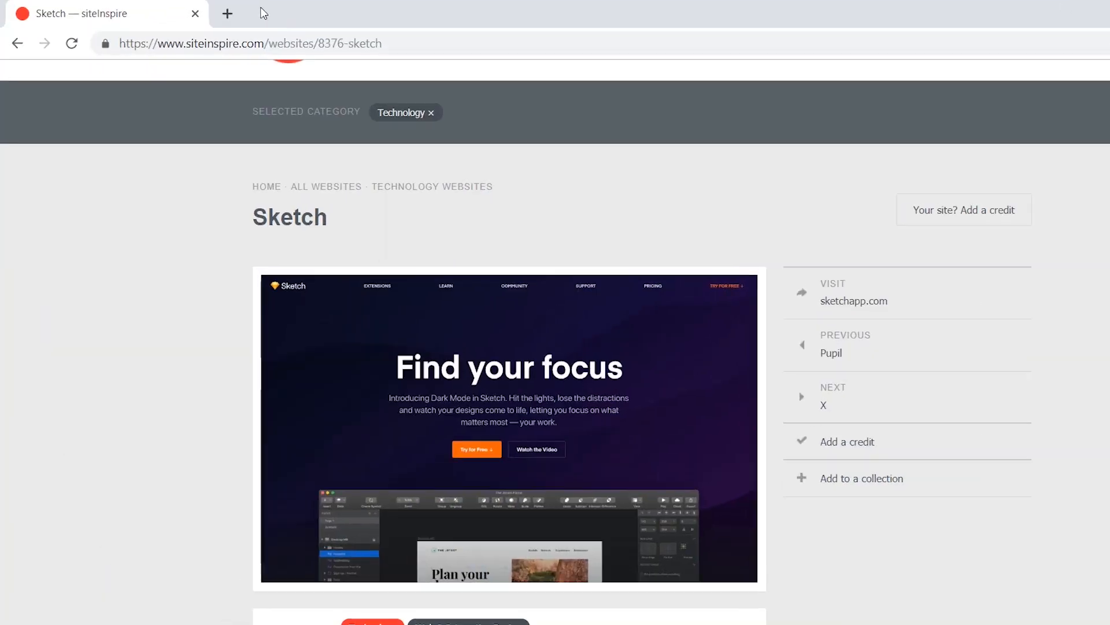
# - Open webdesign-inspiration.com in a new tab, glance at Categories and scroll the desktop gallery
pyautogui.click(227, 13)
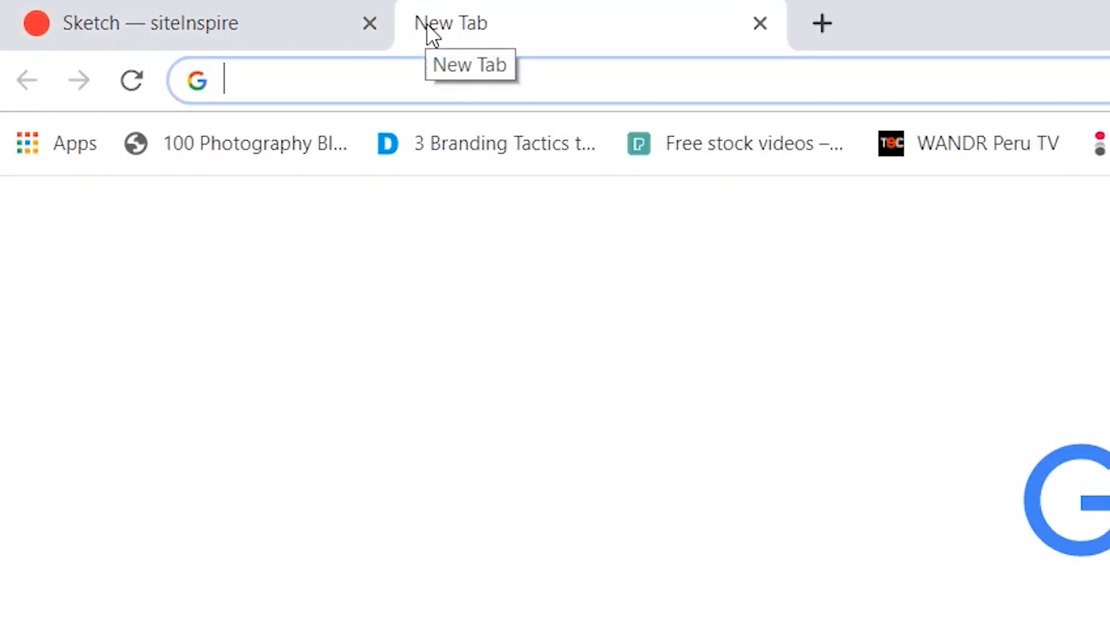
pyautogui.write('webdesign-inspiration.com')
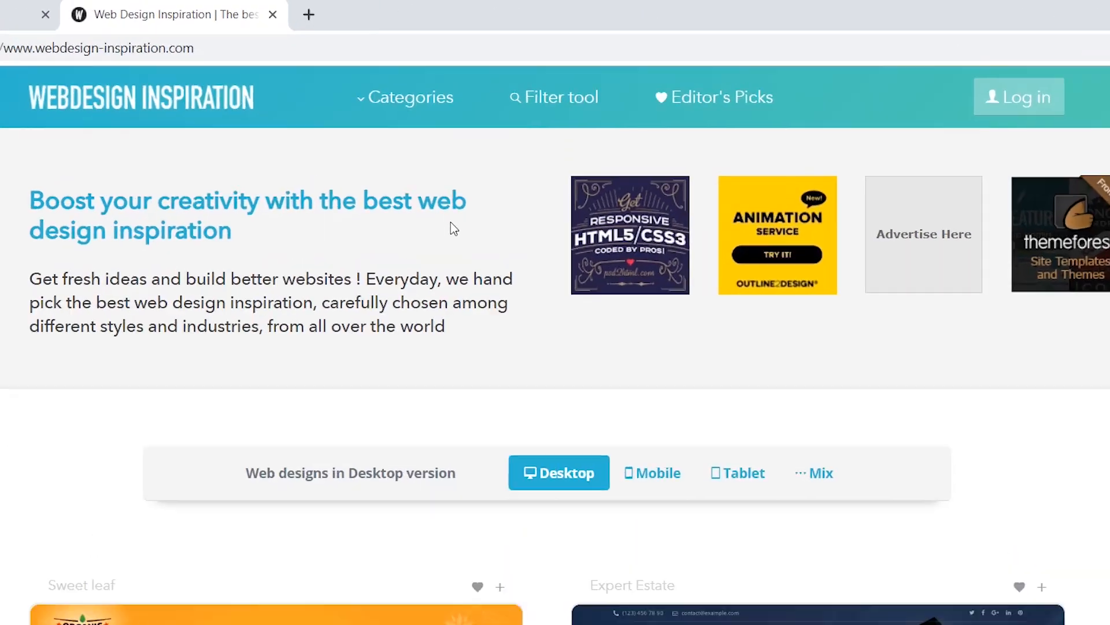
pyautogui.click(405, 97)
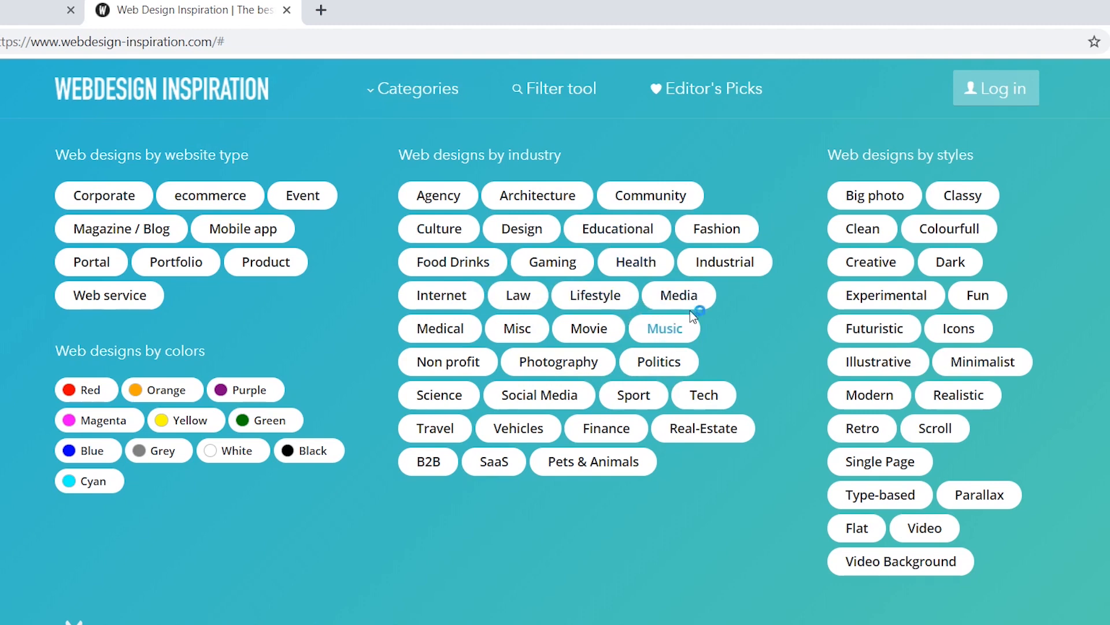
pyautogui.moveTo(423, 88)
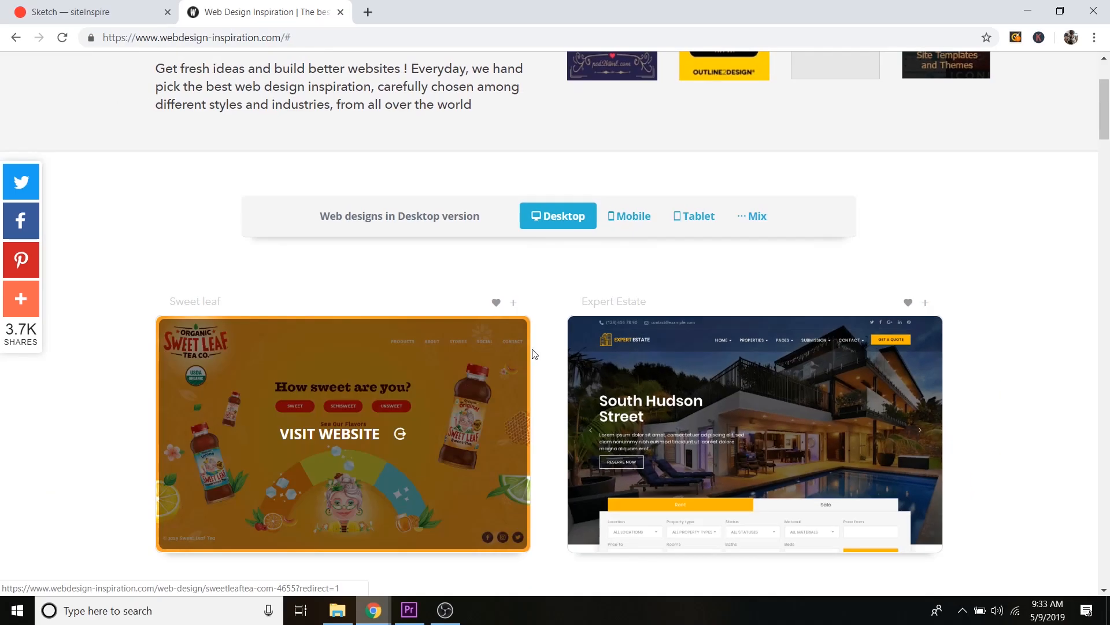
pyautogui.moveTo(545, 249)
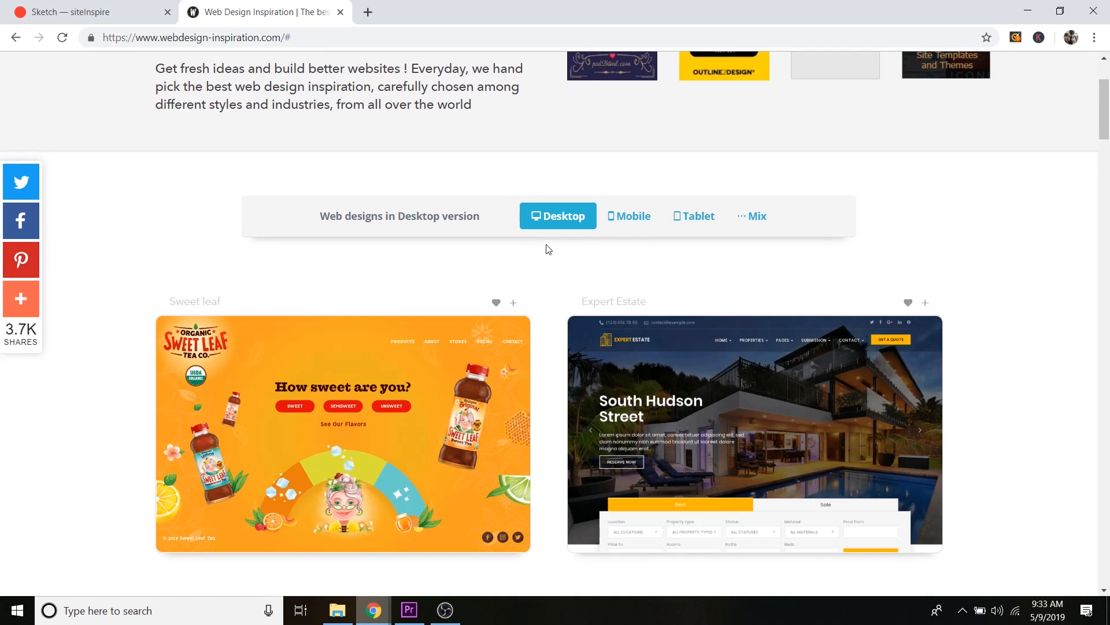
pyautogui.scroll(-3)
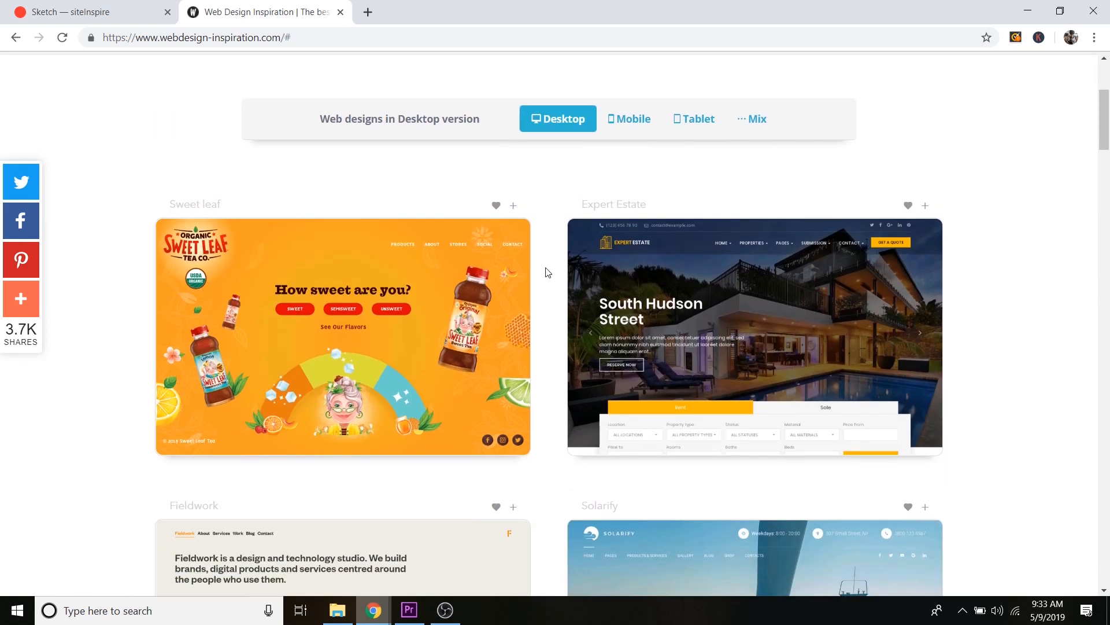
# - Switch the gallery to mobile-version designs, then bring up the full Categories panel
pyautogui.click(629, 118)
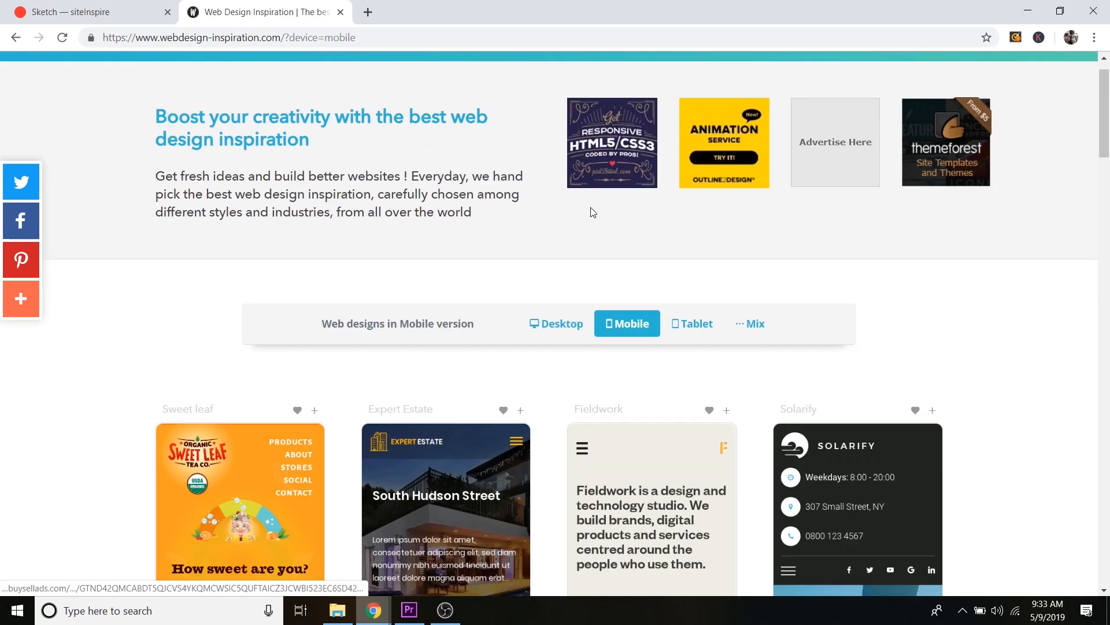
pyautogui.scroll(-3)
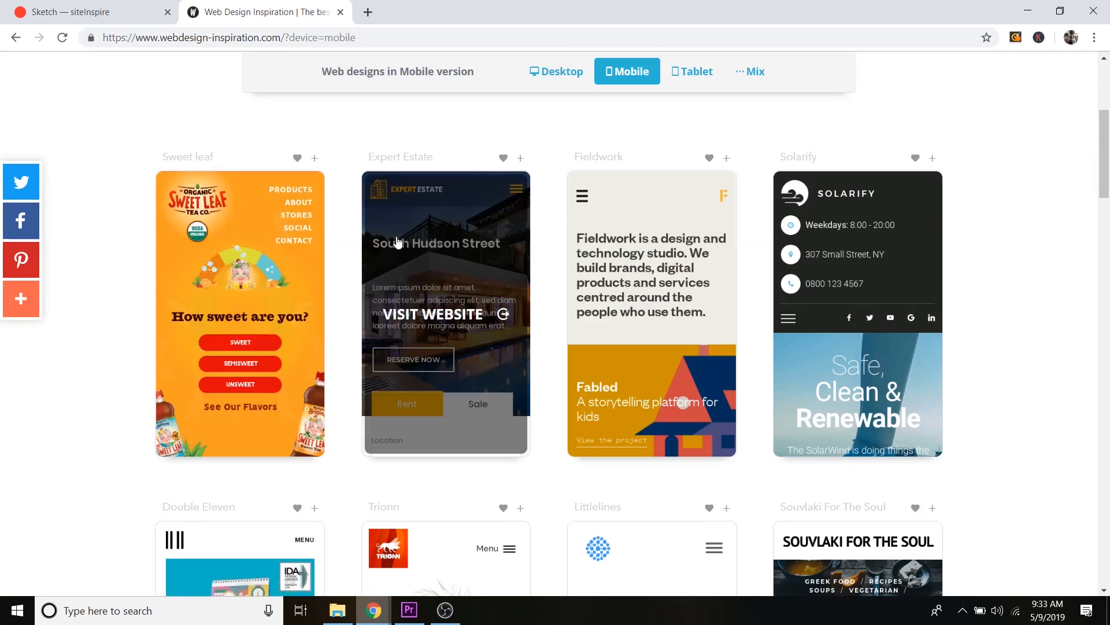
pyautogui.moveTo(549, 207)
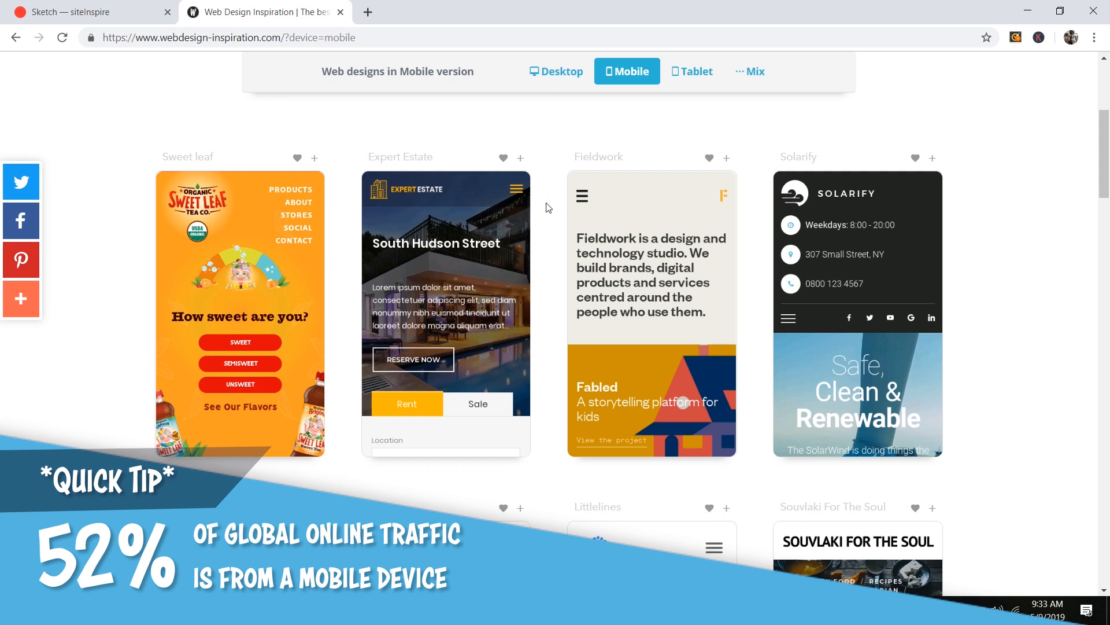
pyautogui.scroll(3)
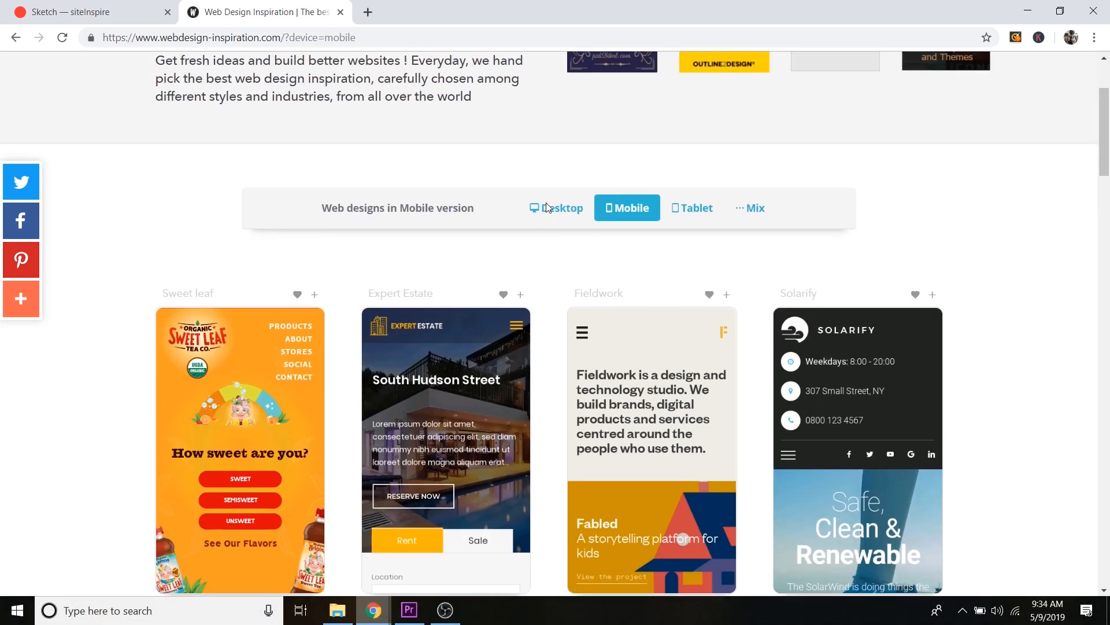
pyautogui.click(558, 207)
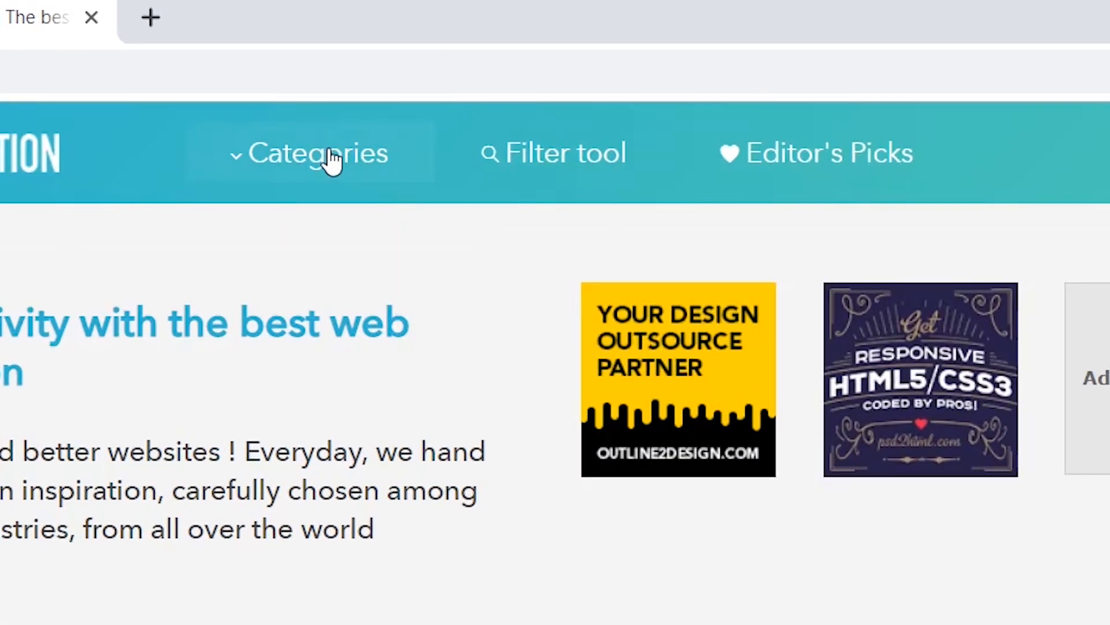
pyautogui.click(318, 153)
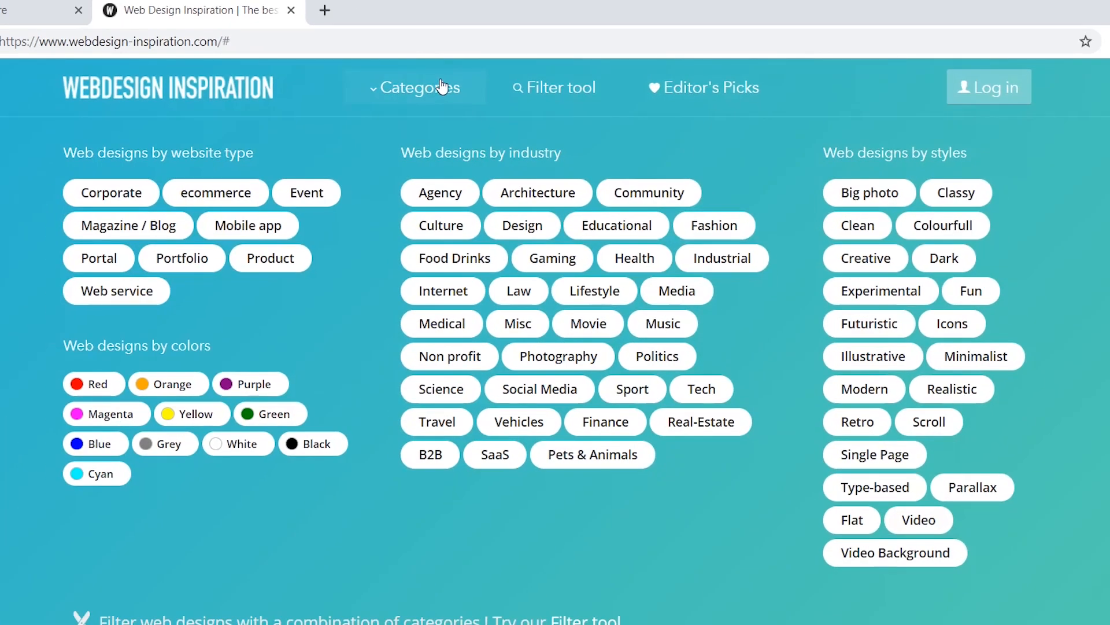
pyautogui.moveTo(557, 355)
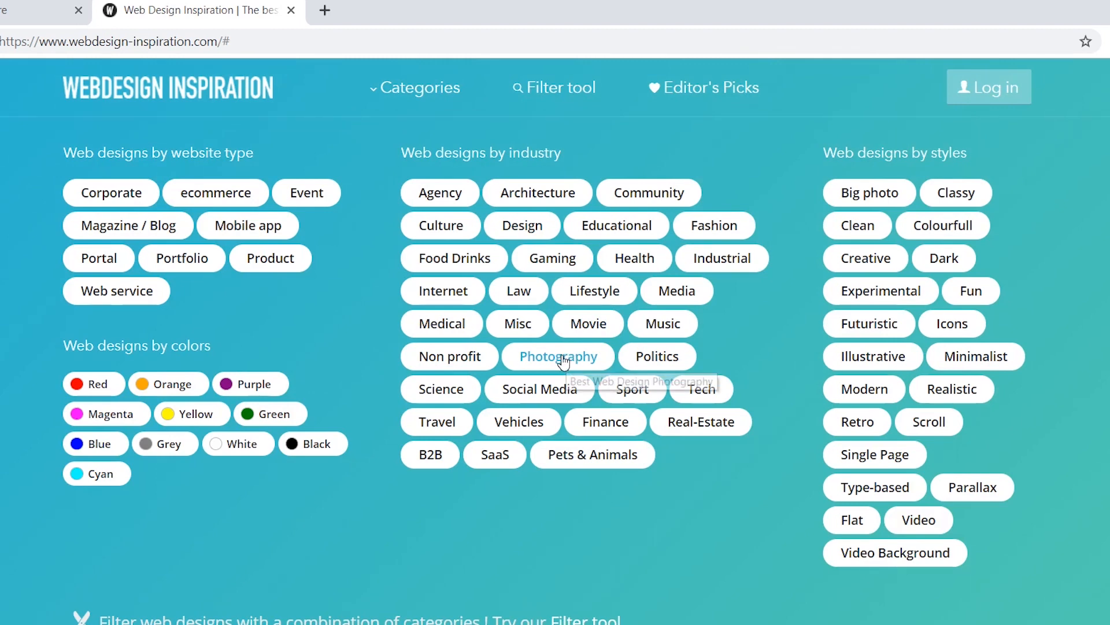
# - Filter to Photography industry designs and scroll through the results toward Next to Me Studios
pyautogui.click(556, 355)
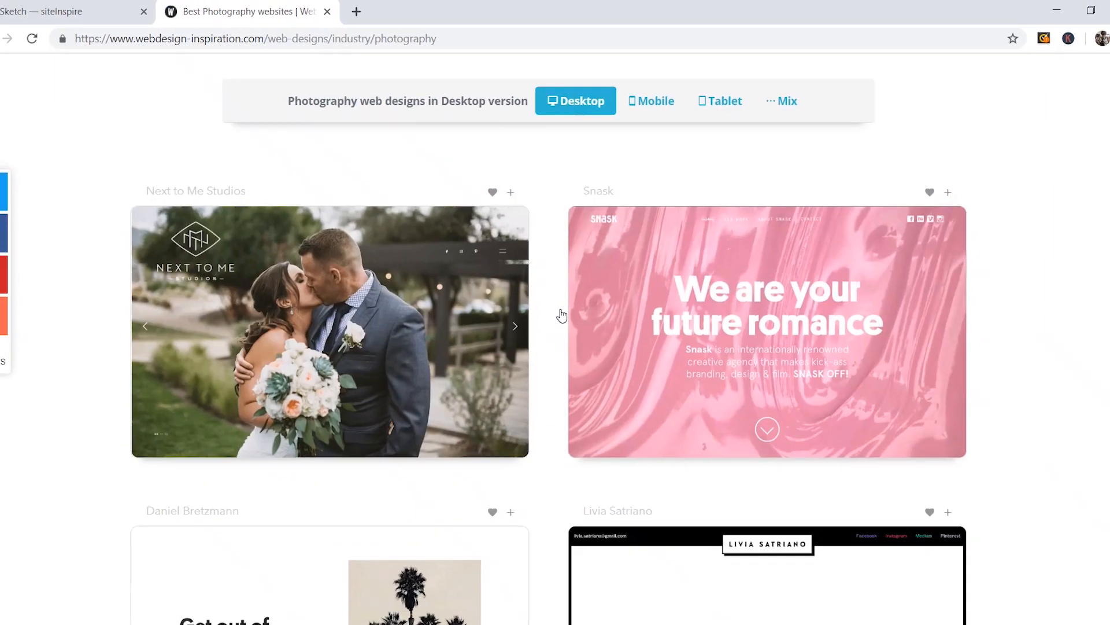
pyautogui.scroll(-3)
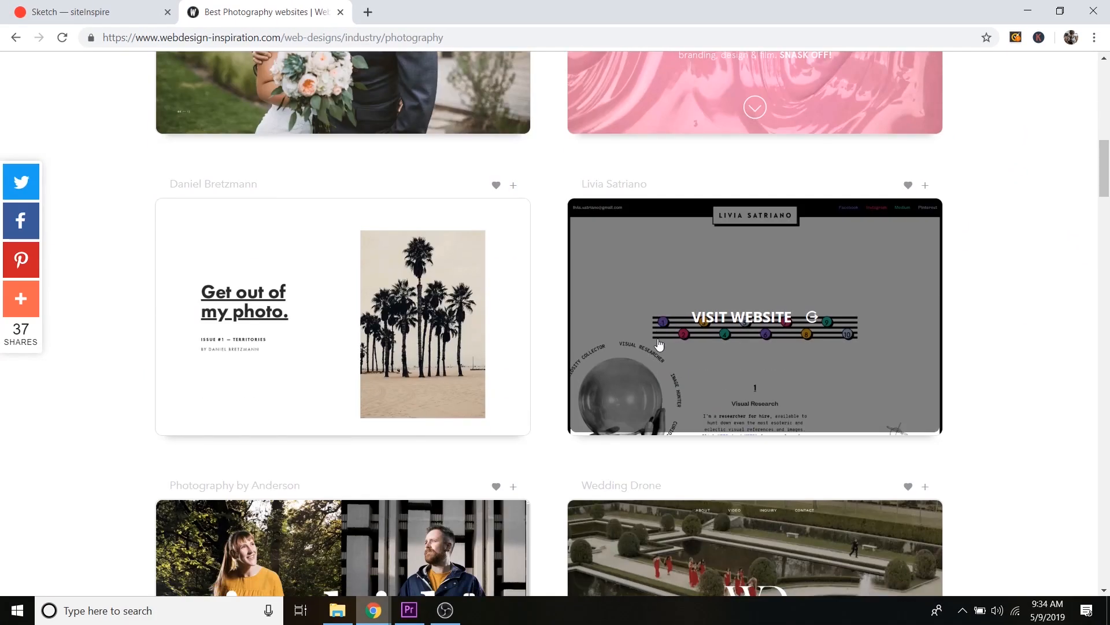
pyautogui.scroll(-3)
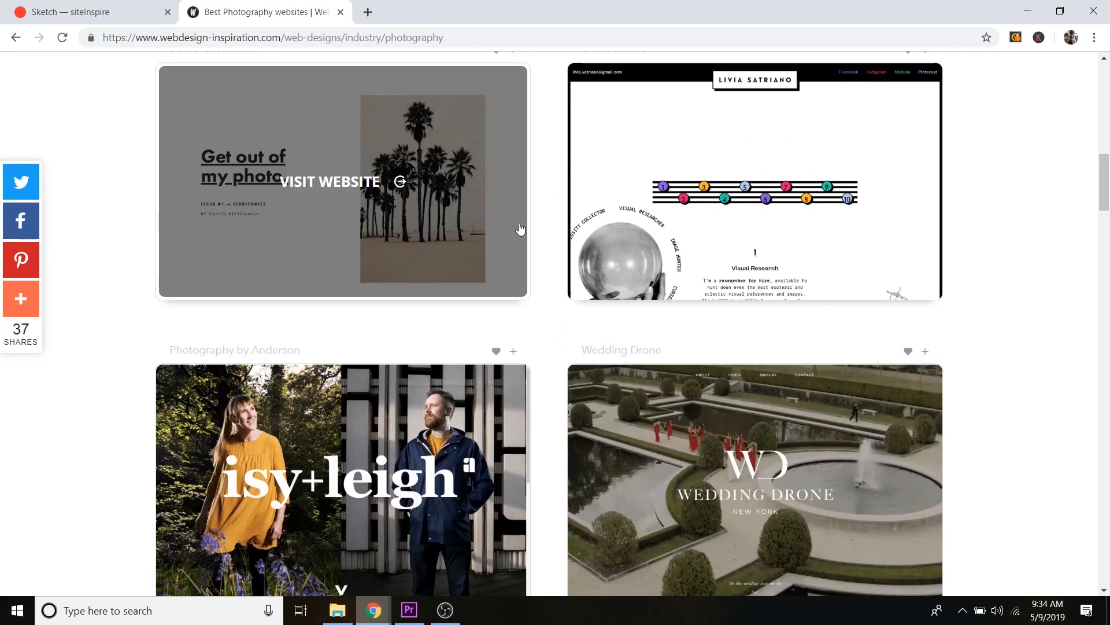
pyautogui.scroll(-3)
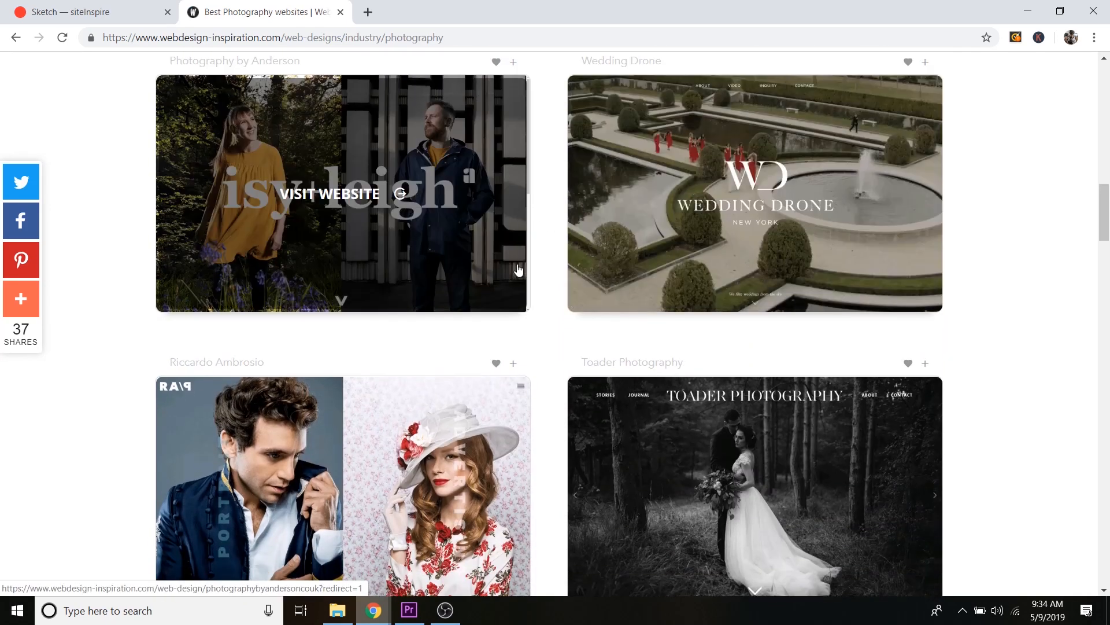
pyautogui.scroll(-3)
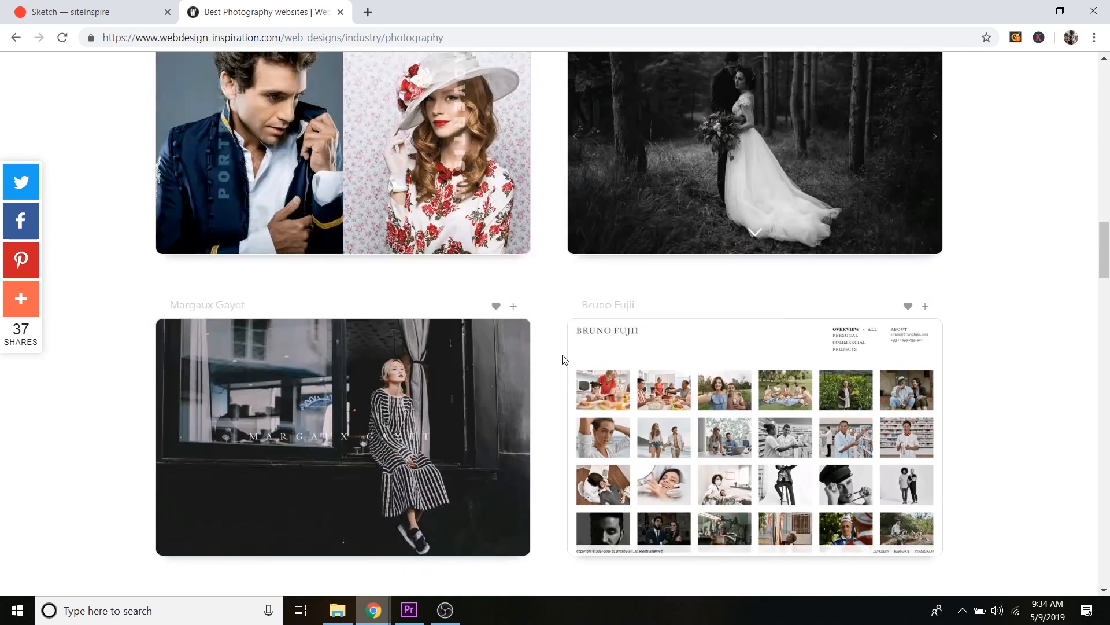
pyautogui.scroll(3)
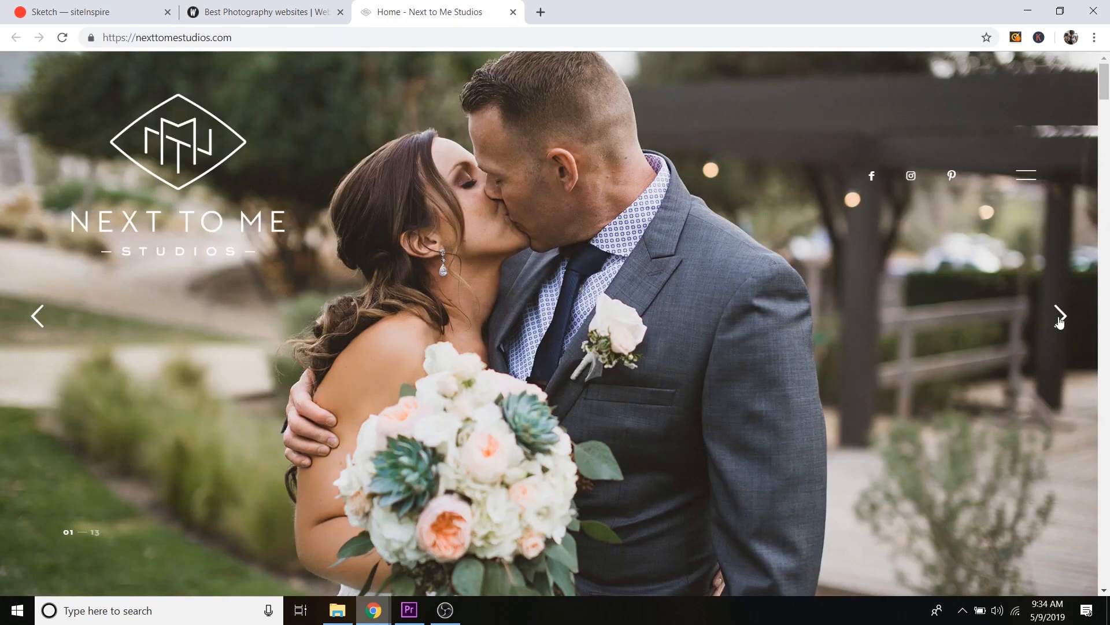
# - Scroll through the whole nexttomestudios.com homepage, then close its tab
pyautogui.scroll(-3)
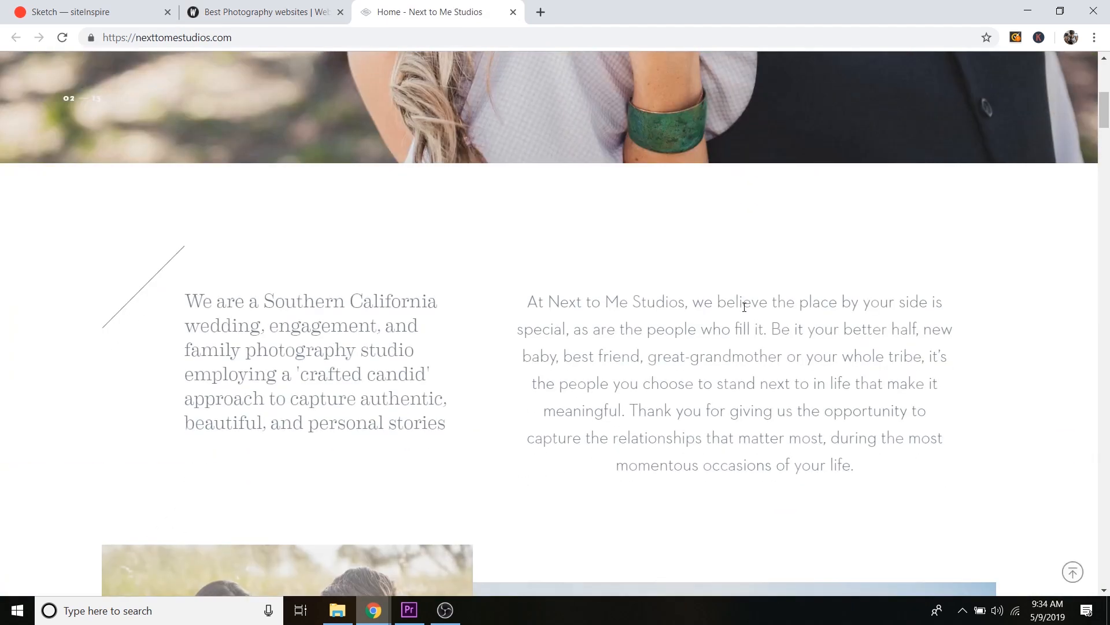
pyautogui.scroll(-3)
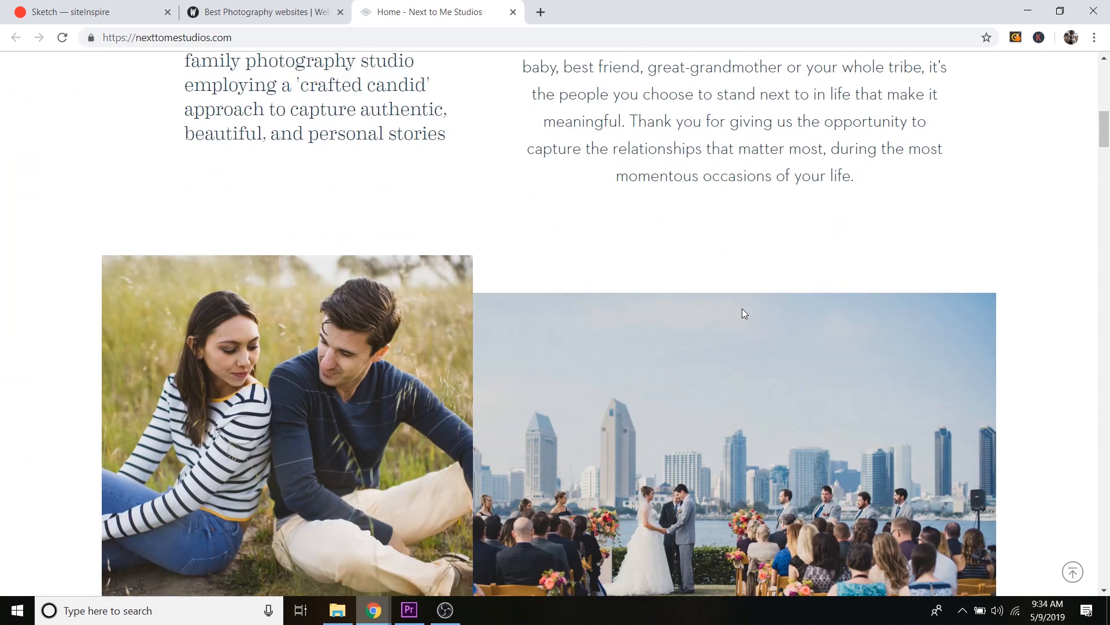
pyautogui.scroll(-3)
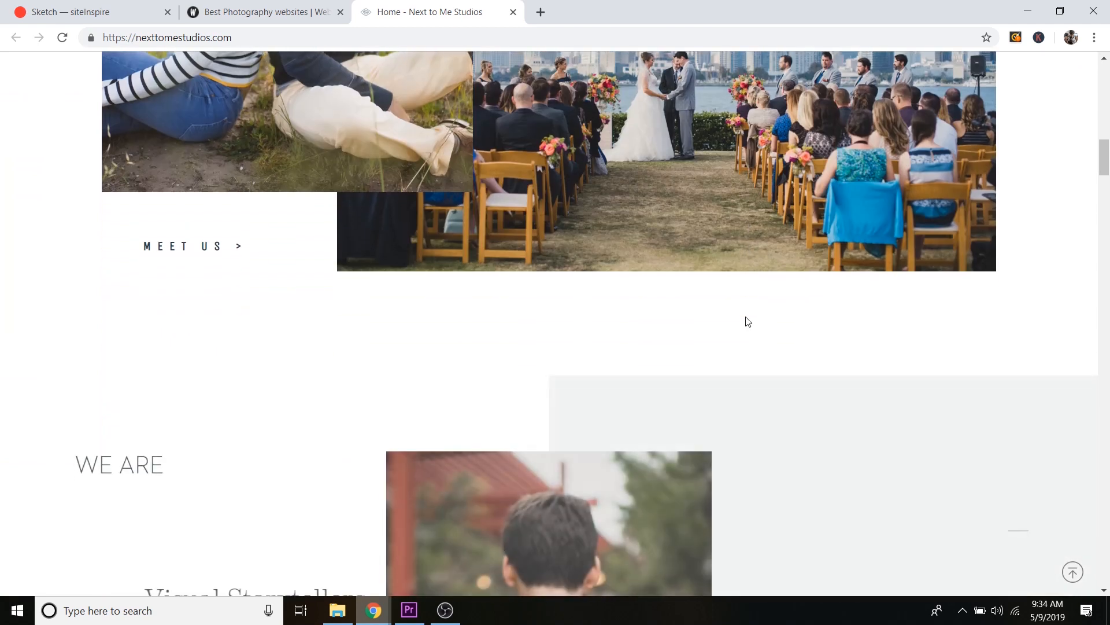
pyautogui.scroll(3)
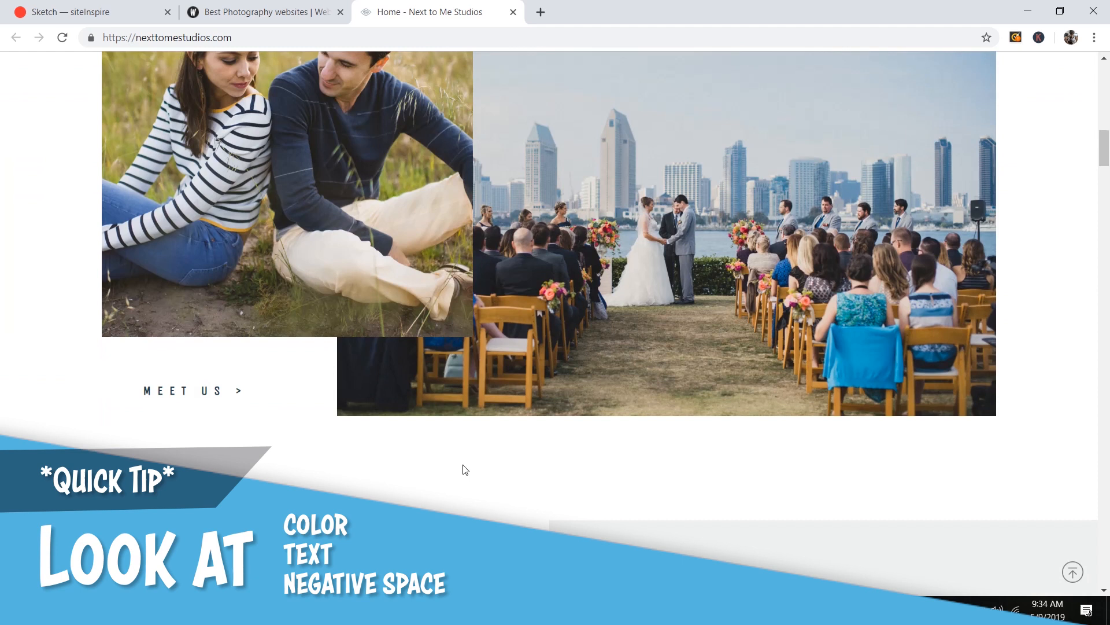
pyautogui.scroll(-3)
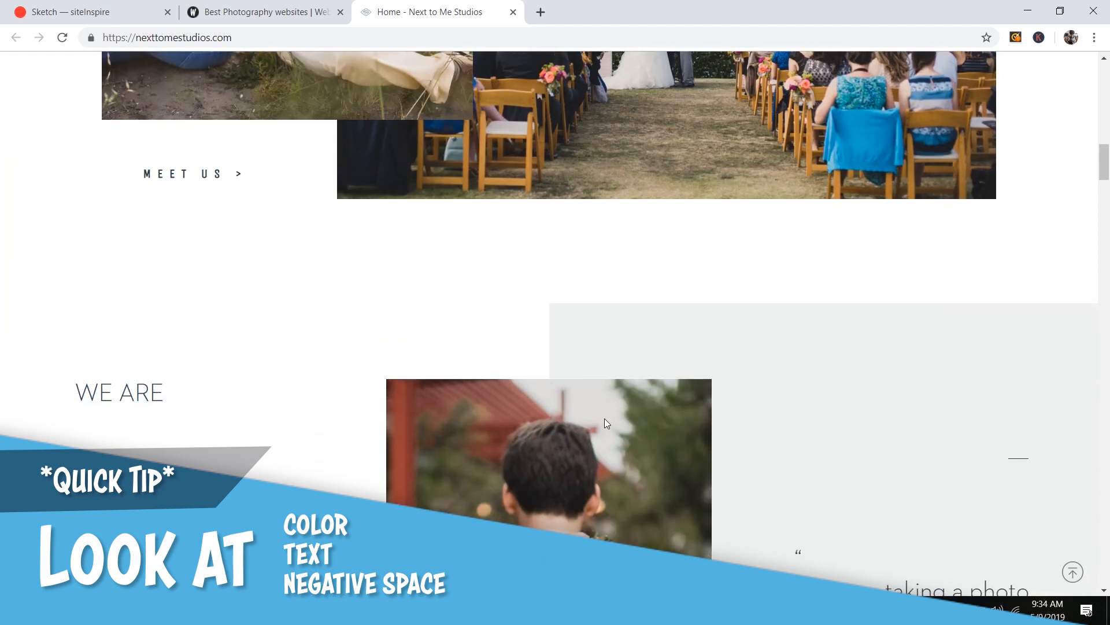
pyautogui.scroll(-3)
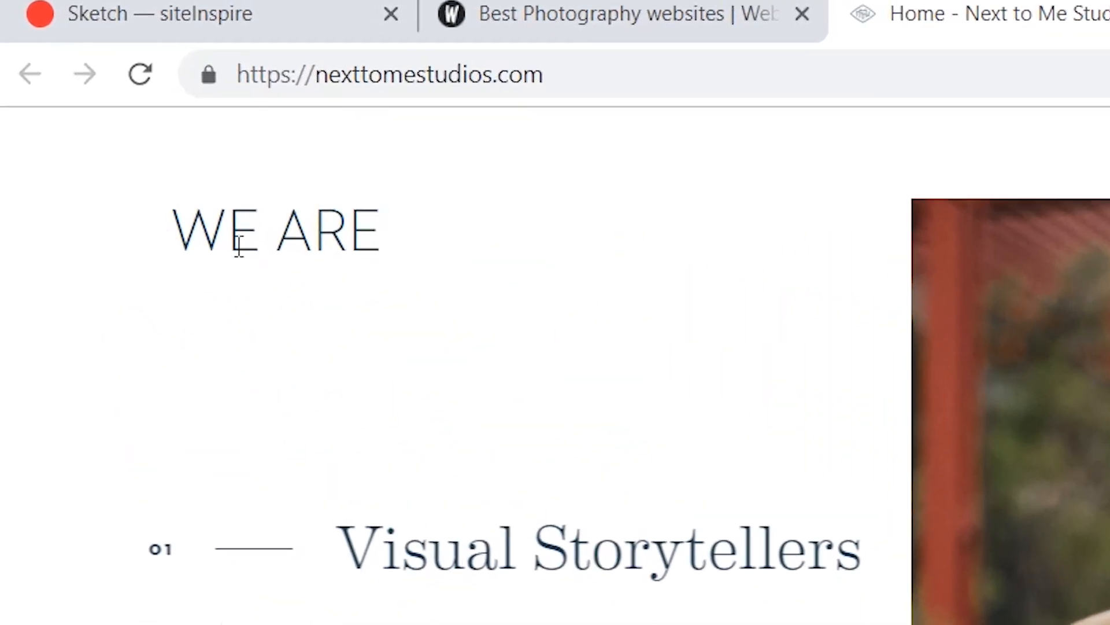
pyautogui.moveTo(621, 344)
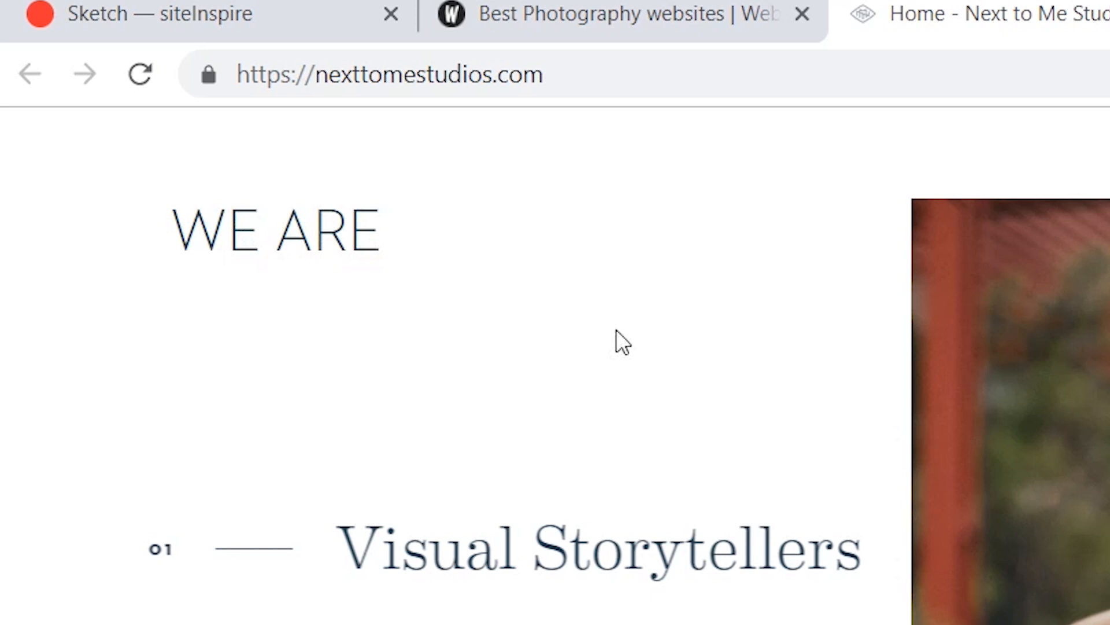
pyautogui.scroll(-3)
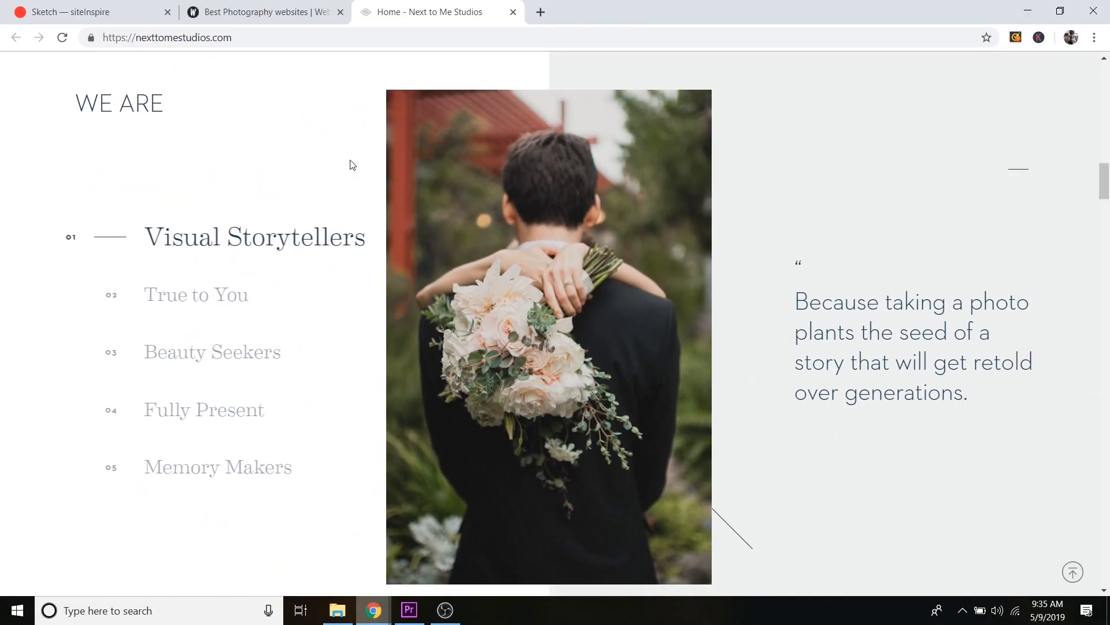
pyautogui.scroll(-3)
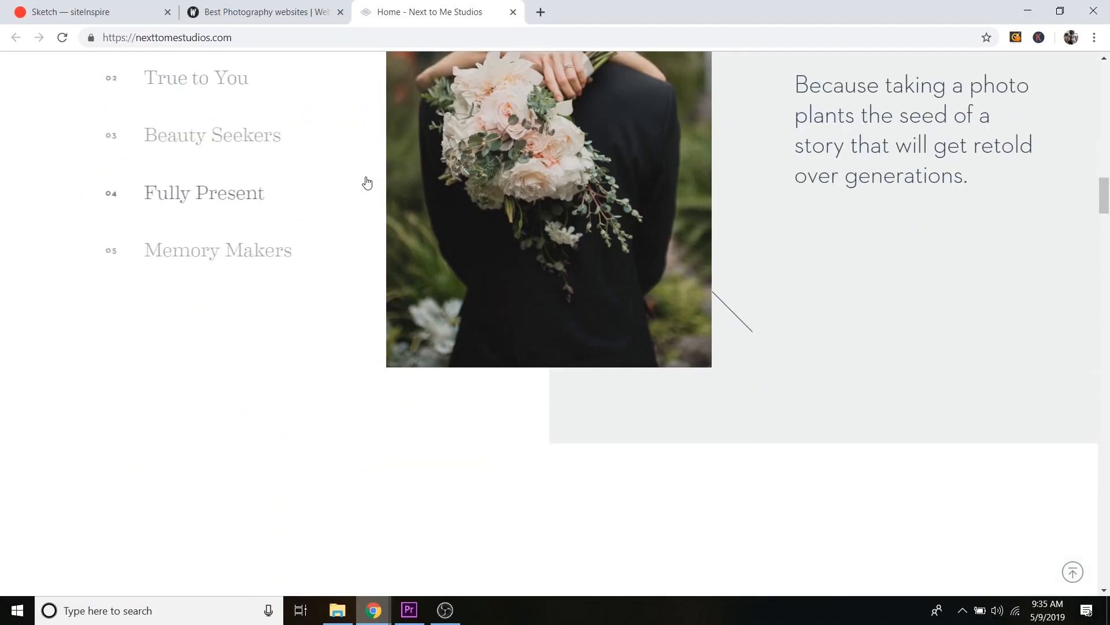
pyautogui.scroll(-3)
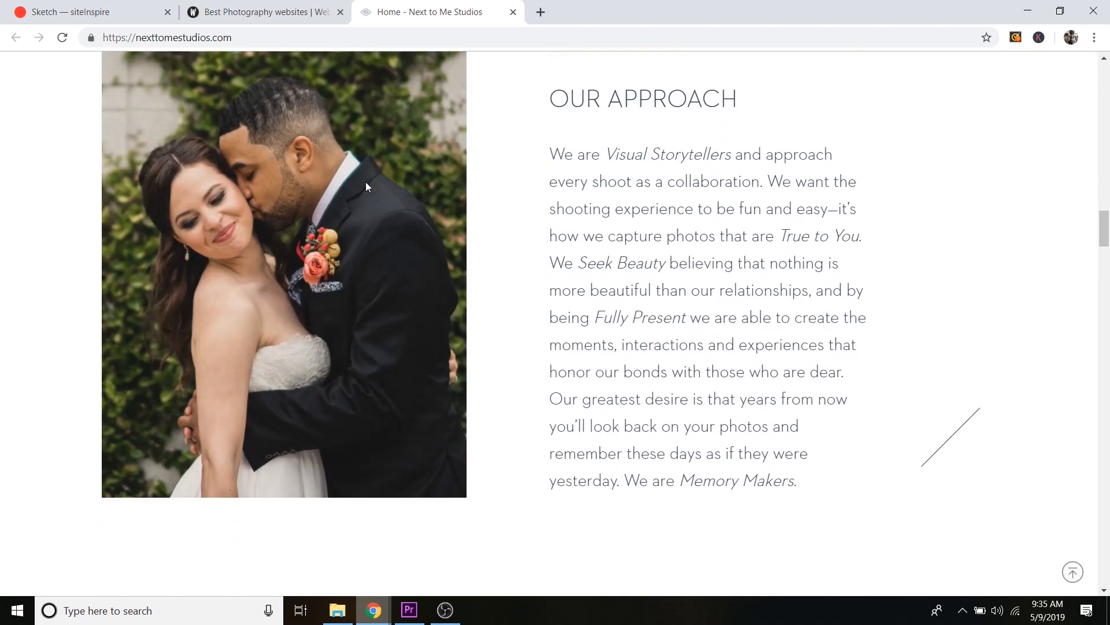
pyautogui.scroll(-3)
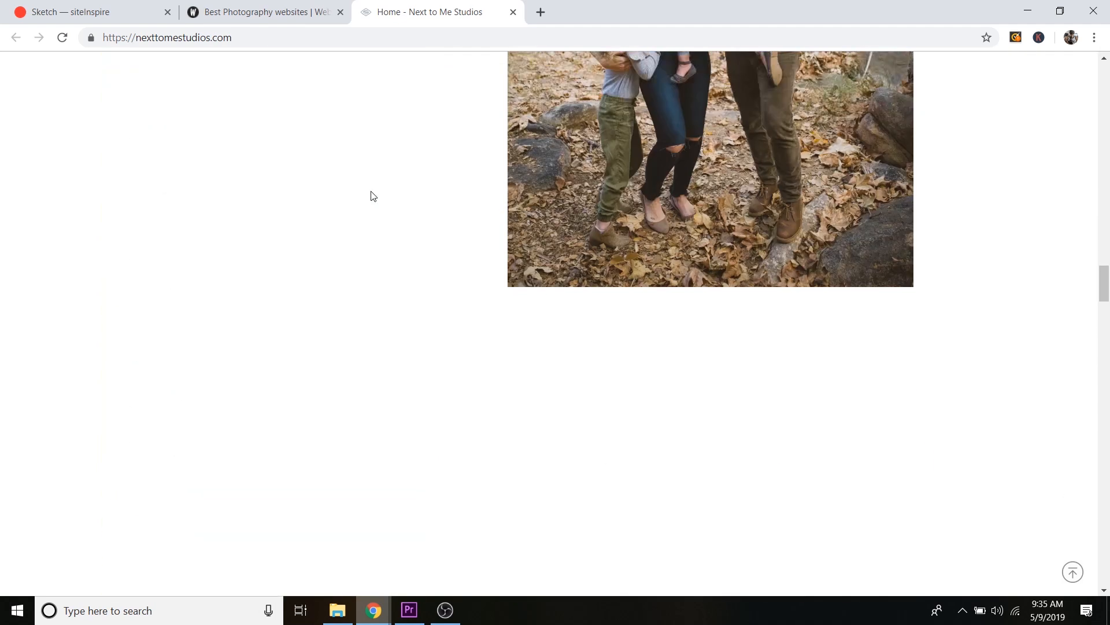
pyautogui.scroll(-3)
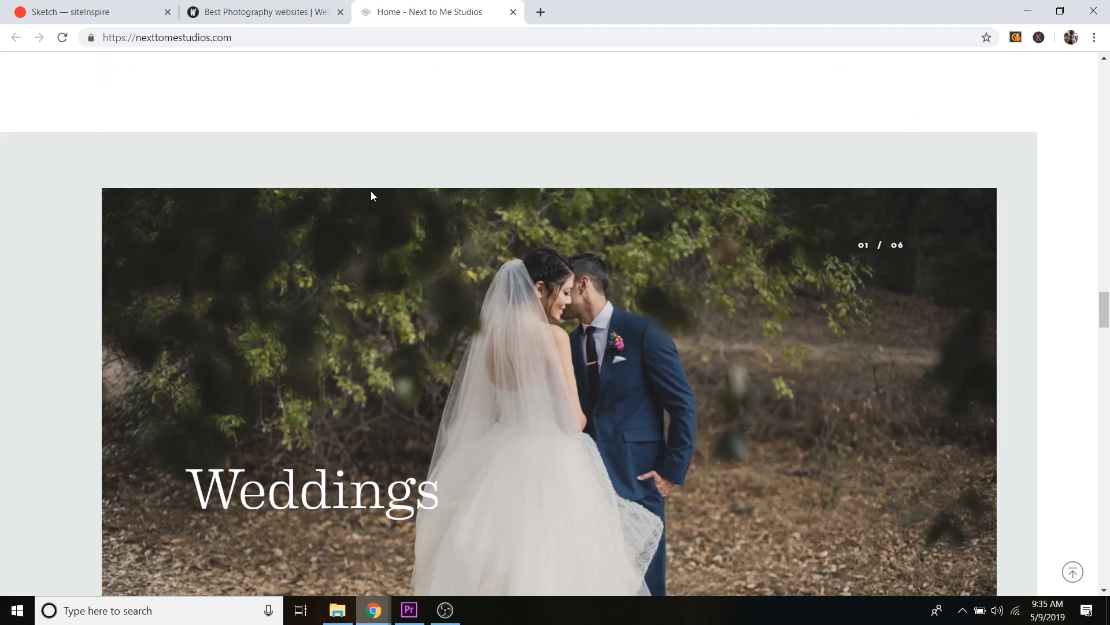
pyautogui.scroll(-3)
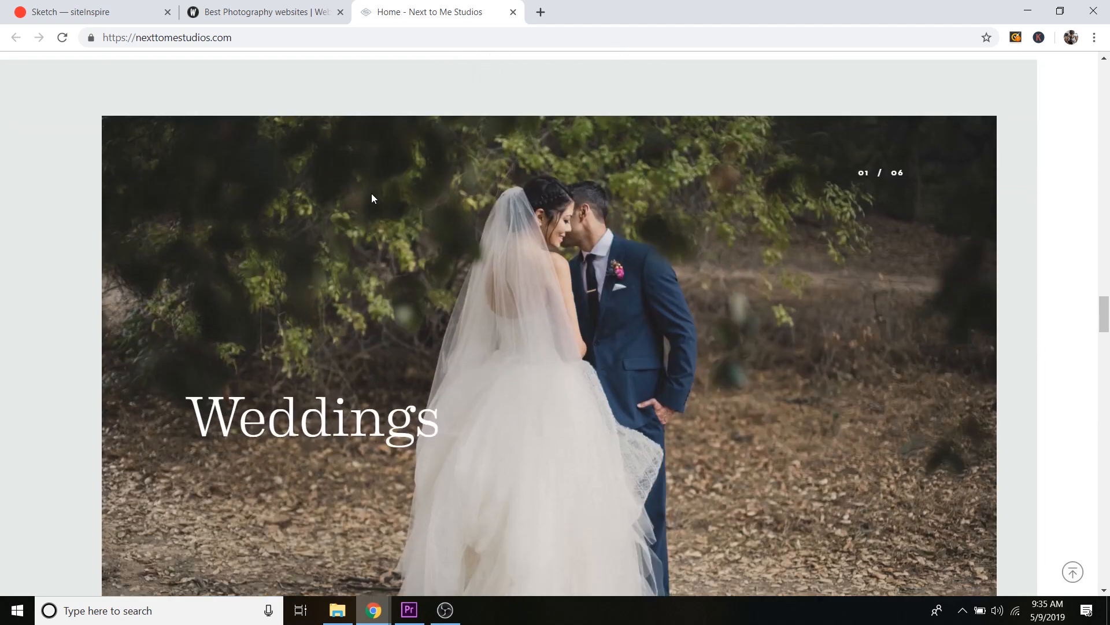
pyautogui.moveTo(513, 15)
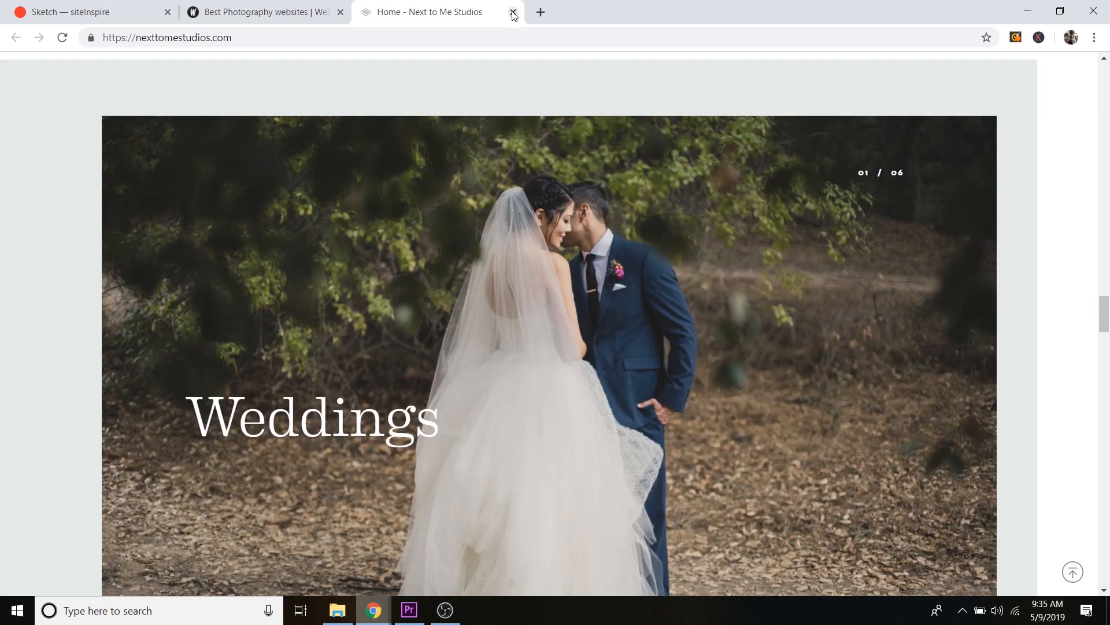
pyautogui.click(512, 11)
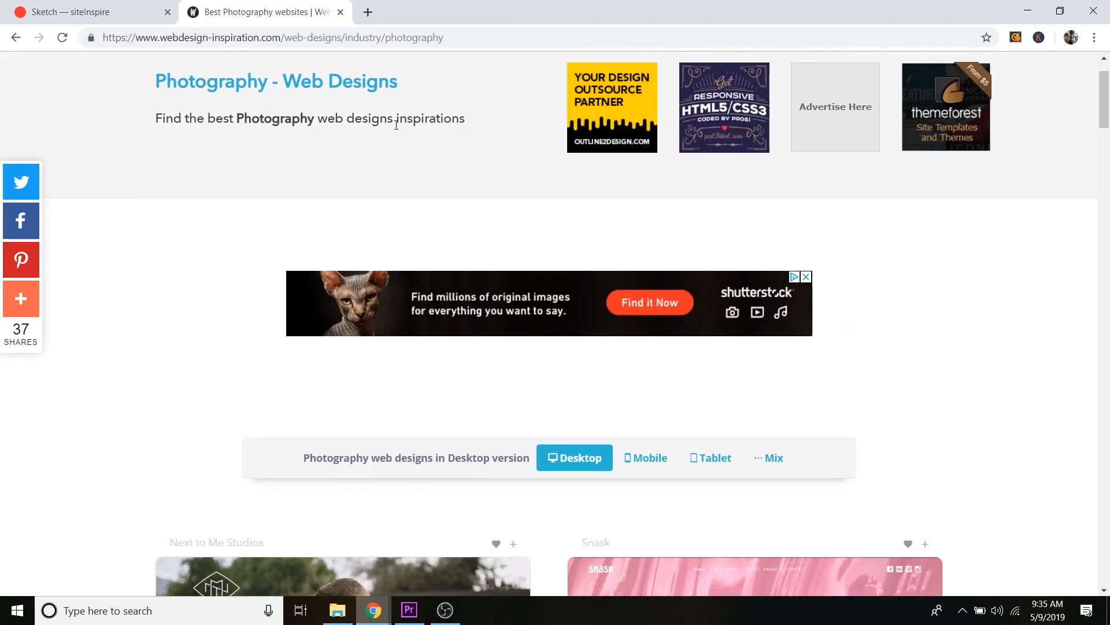
# - Leave the Photography gallery and start a fresh empty browser tab
pyautogui.scroll(3)
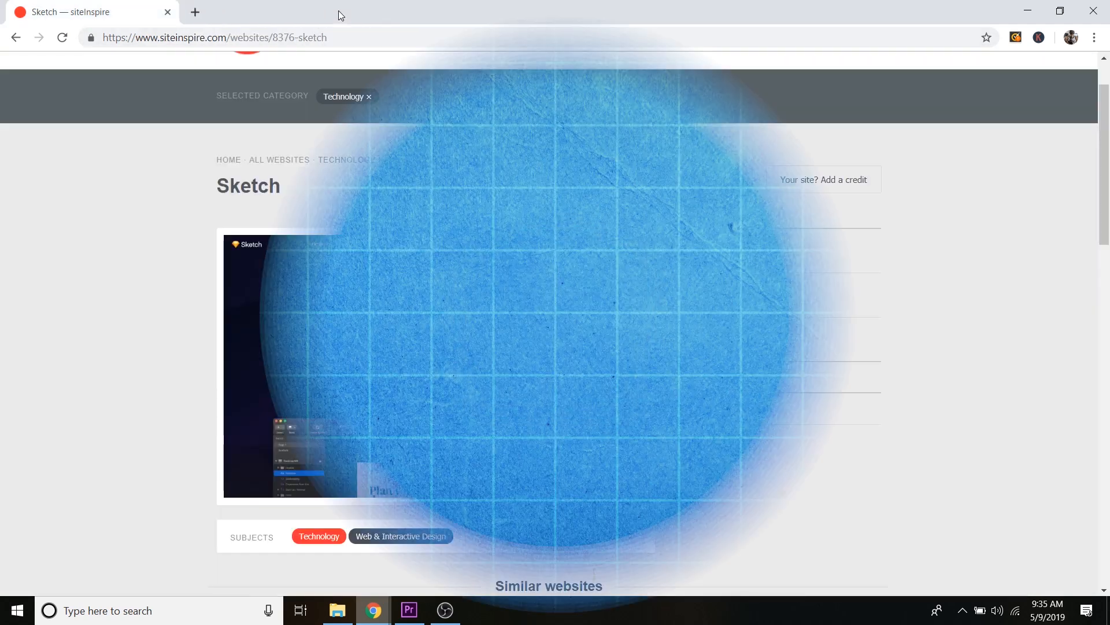
pyautogui.click(194, 12)
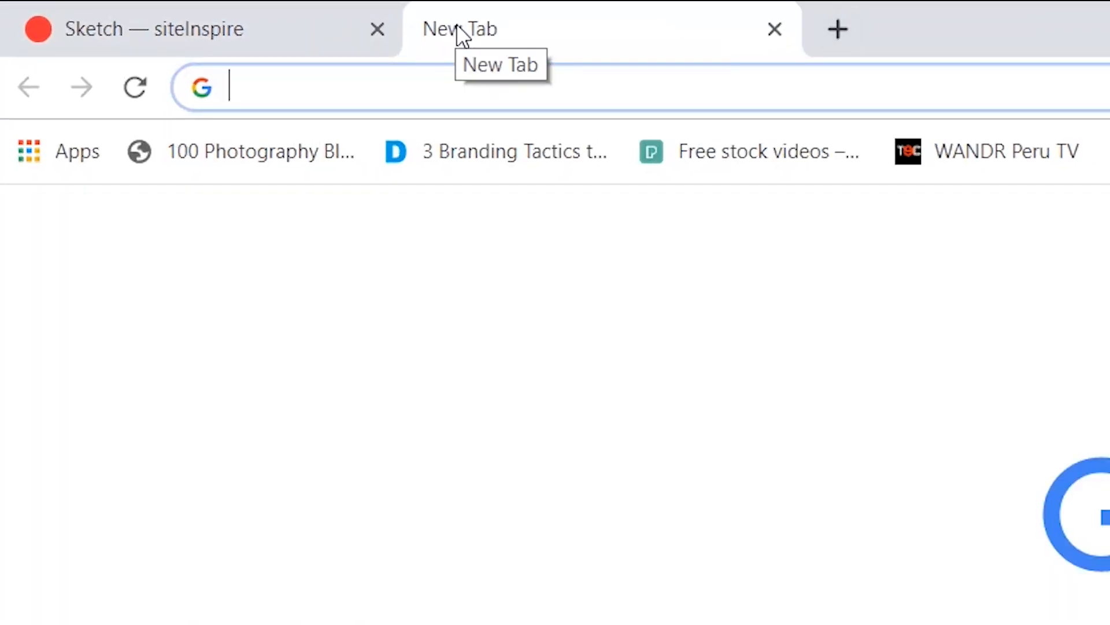
# - Load awwwards.com and scroll its homepage showing the Martin Ehrlich Portfolio Site of the Day
pyautogui.write('awwwards.com')
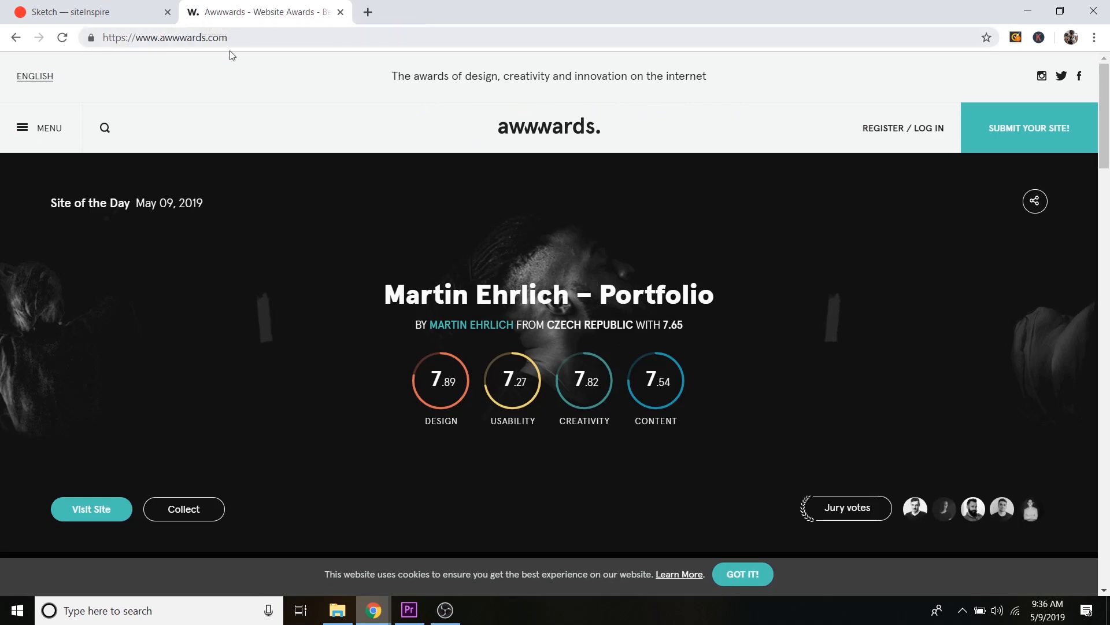
pyautogui.moveTo(348, 200)
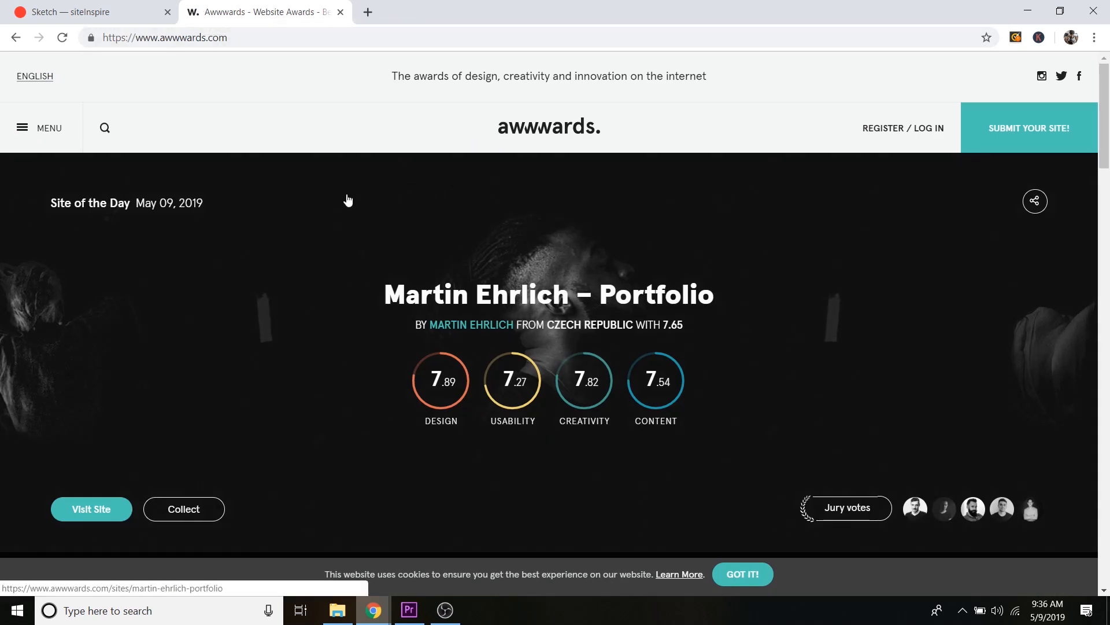
pyautogui.moveTo(341, 210)
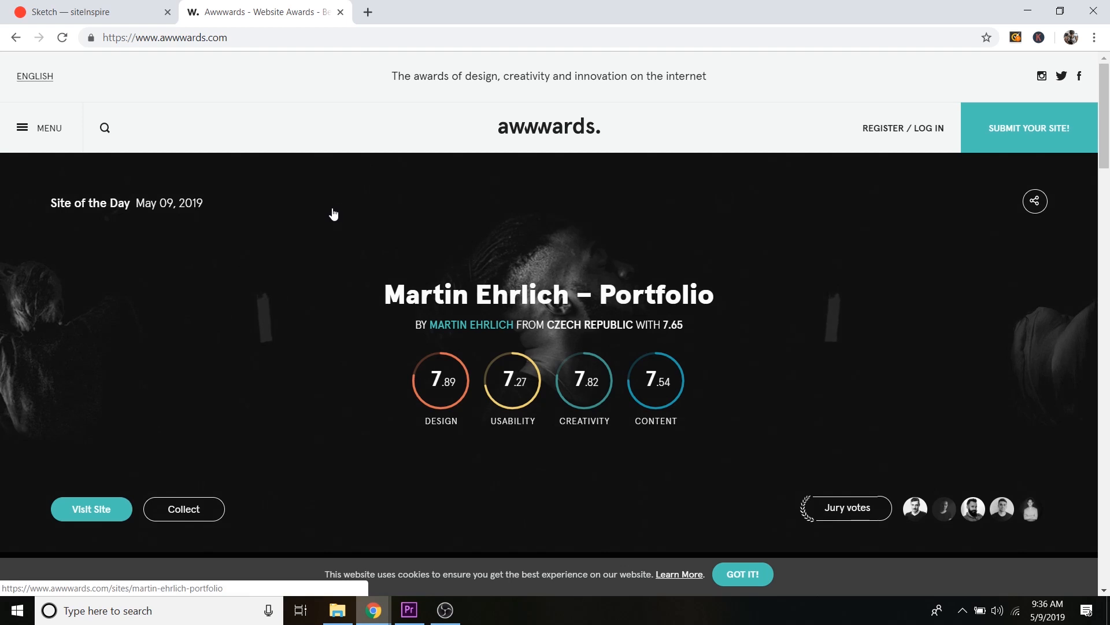
pyautogui.scroll(-3)
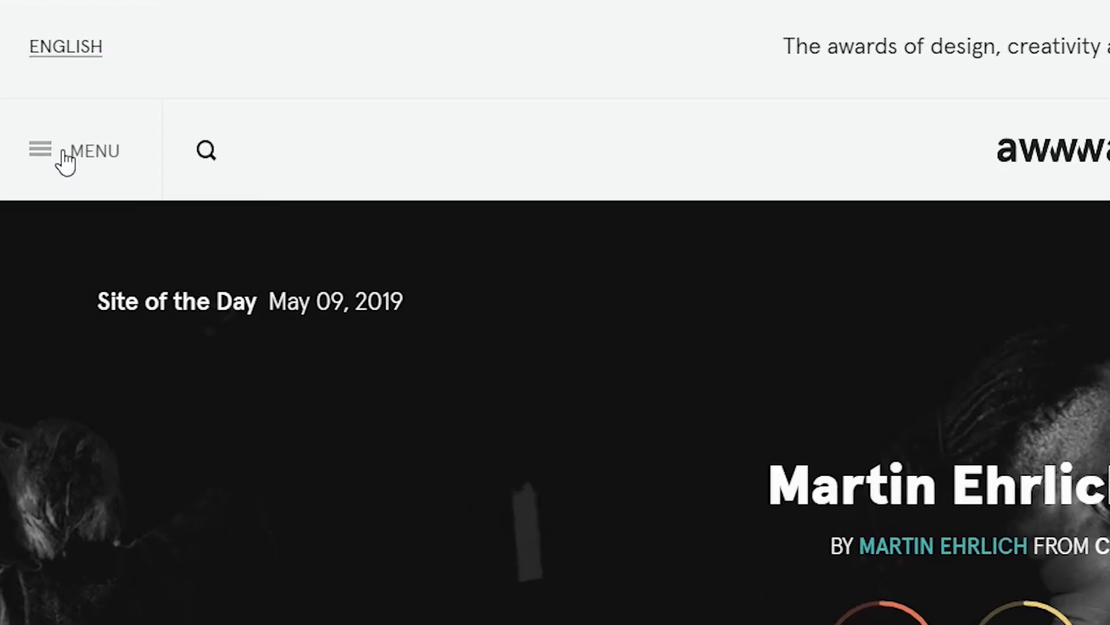
# - Reveal Awwwards' navigation menu listing Home, Winners, Nominees and Collections
pyautogui.click(40, 150)
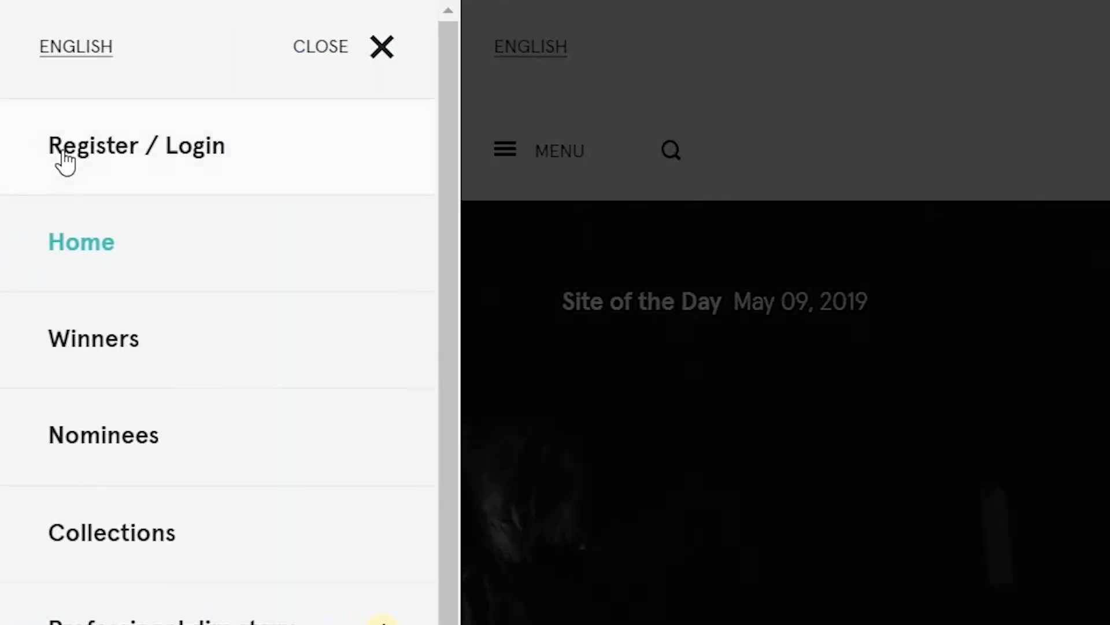
pyautogui.moveTo(254, 418)
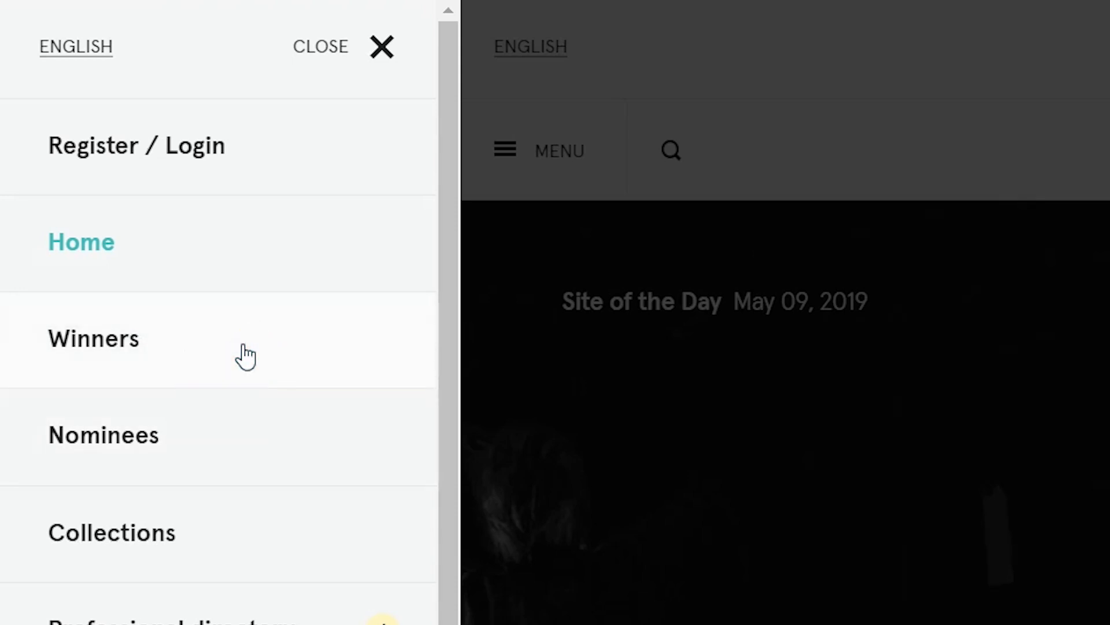
pyautogui.moveTo(235, 464)
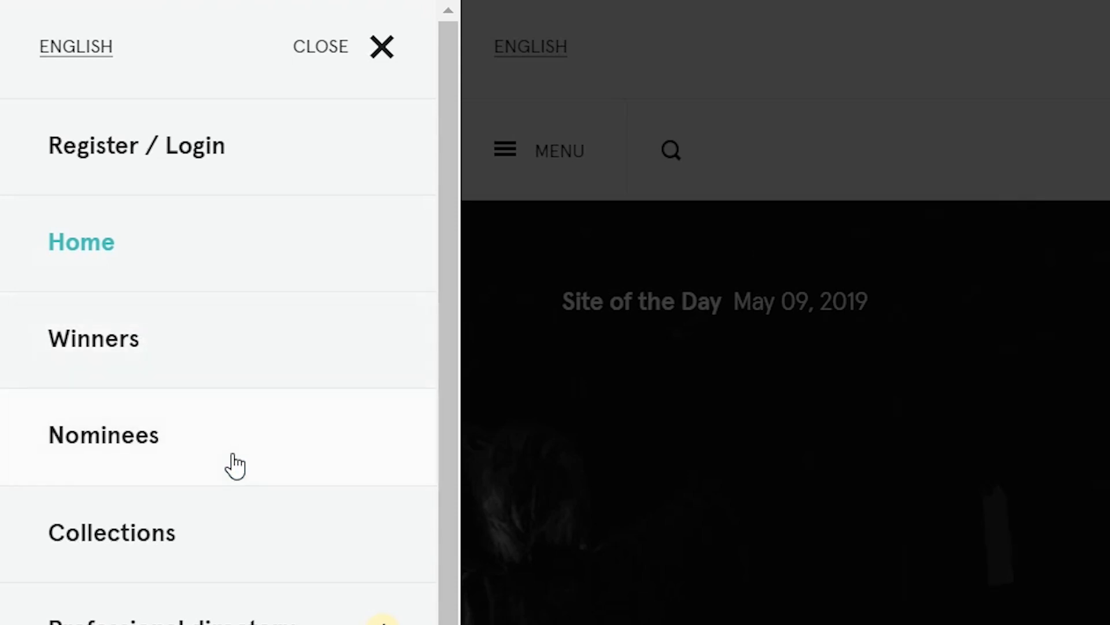
pyautogui.moveTo(214, 327)
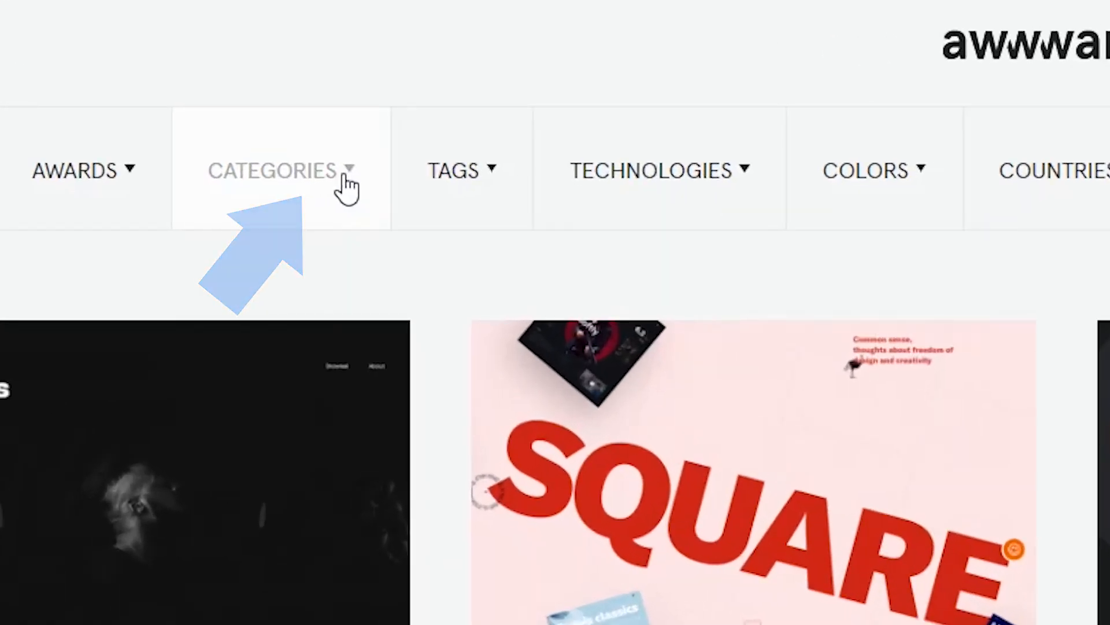
# - Filter the gallery to Fashion (1012 results) and scroll through the example sites
pyautogui.click(275, 170)
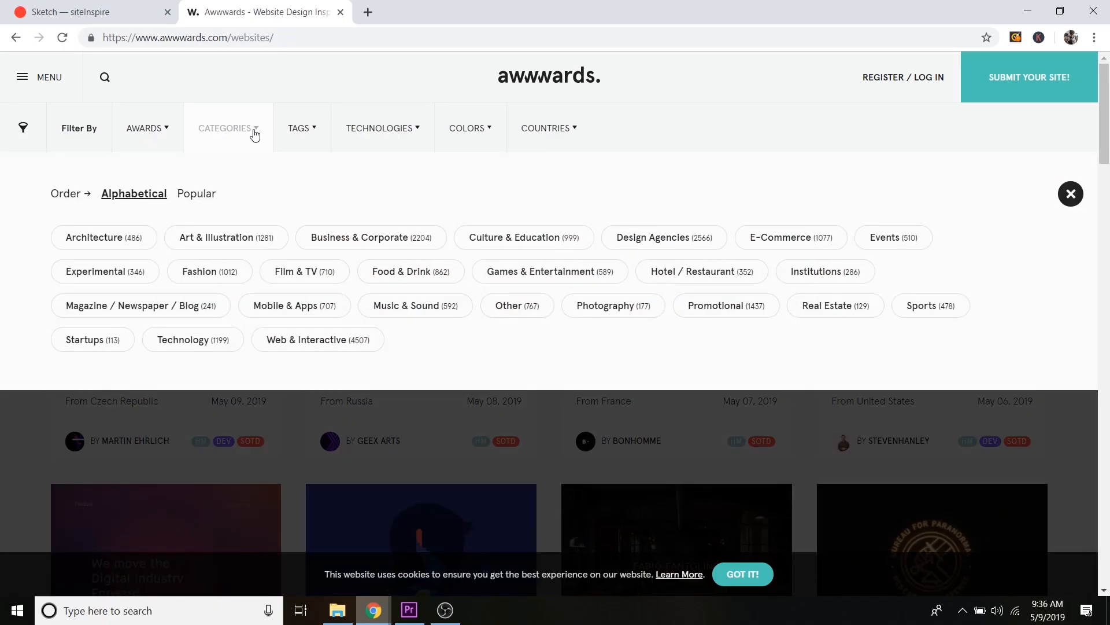
pyautogui.moveTo(342, 335)
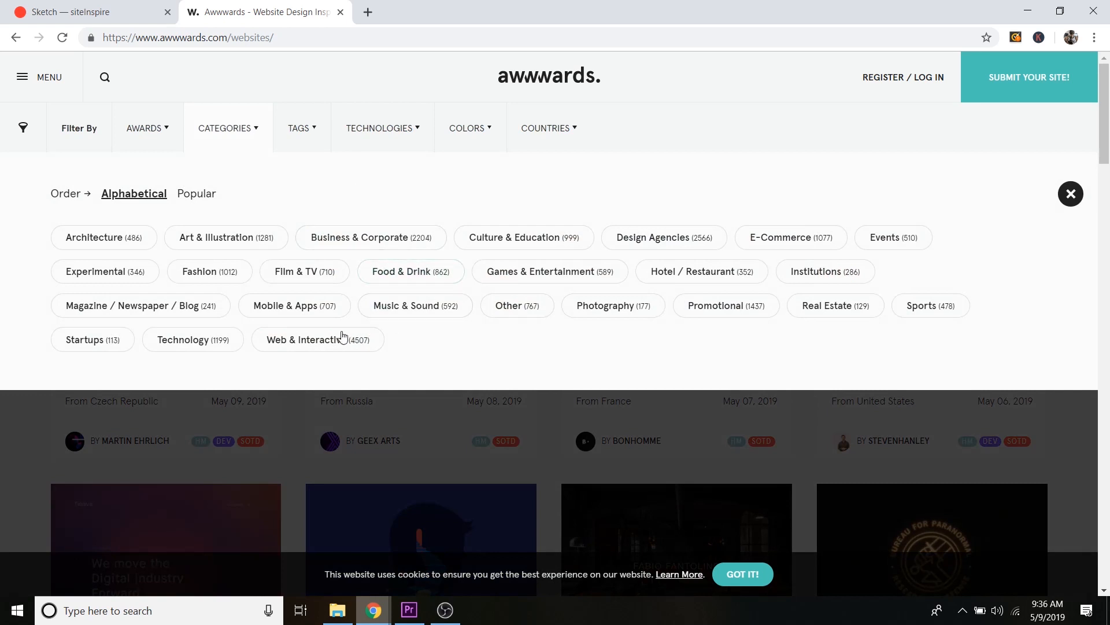
pyautogui.click(210, 271)
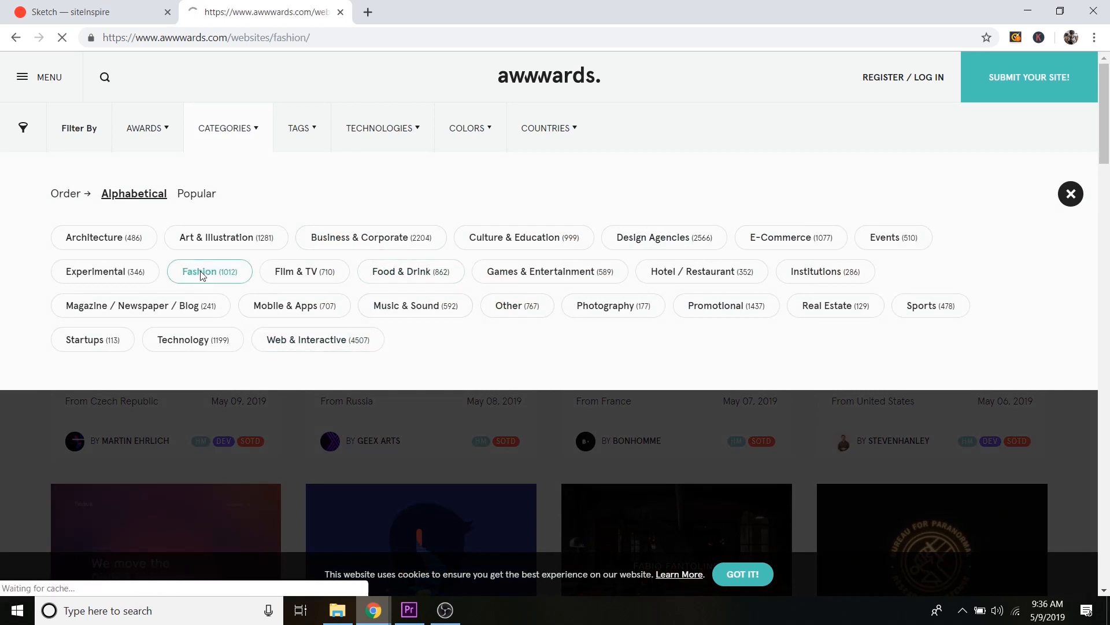
pyautogui.click(204, 271)
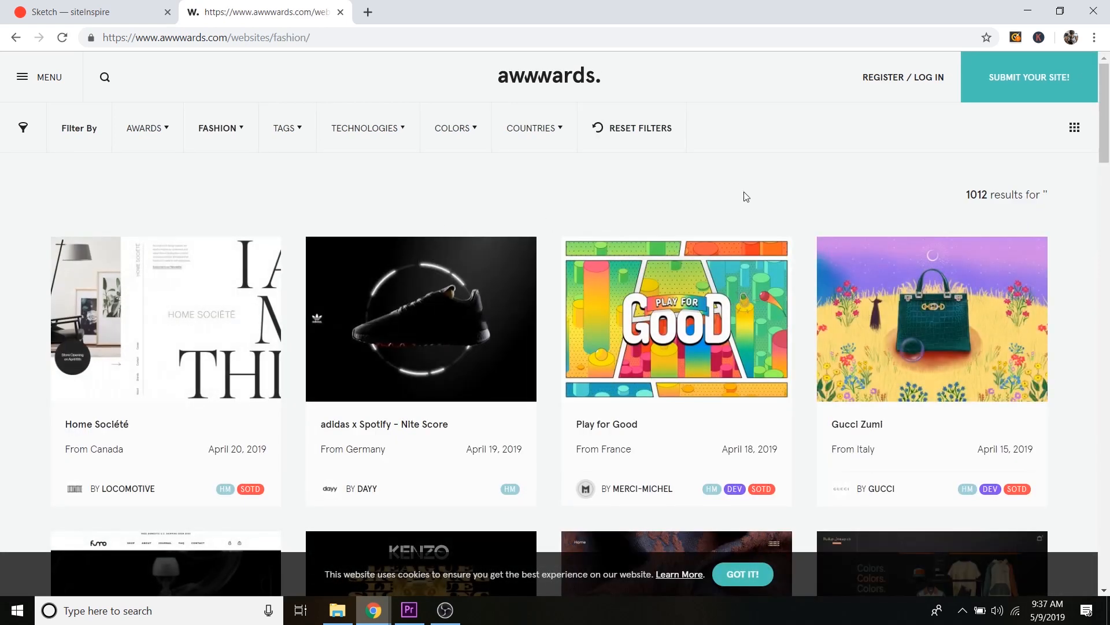
pyautogui.scroll(-3)
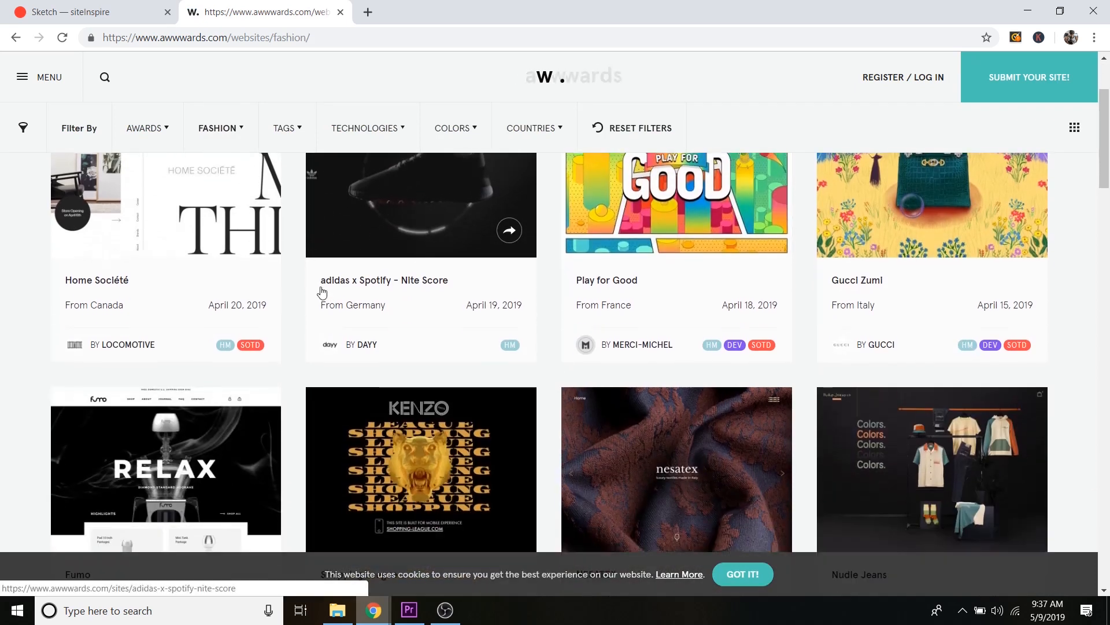
pyautogui.scroll(-3)
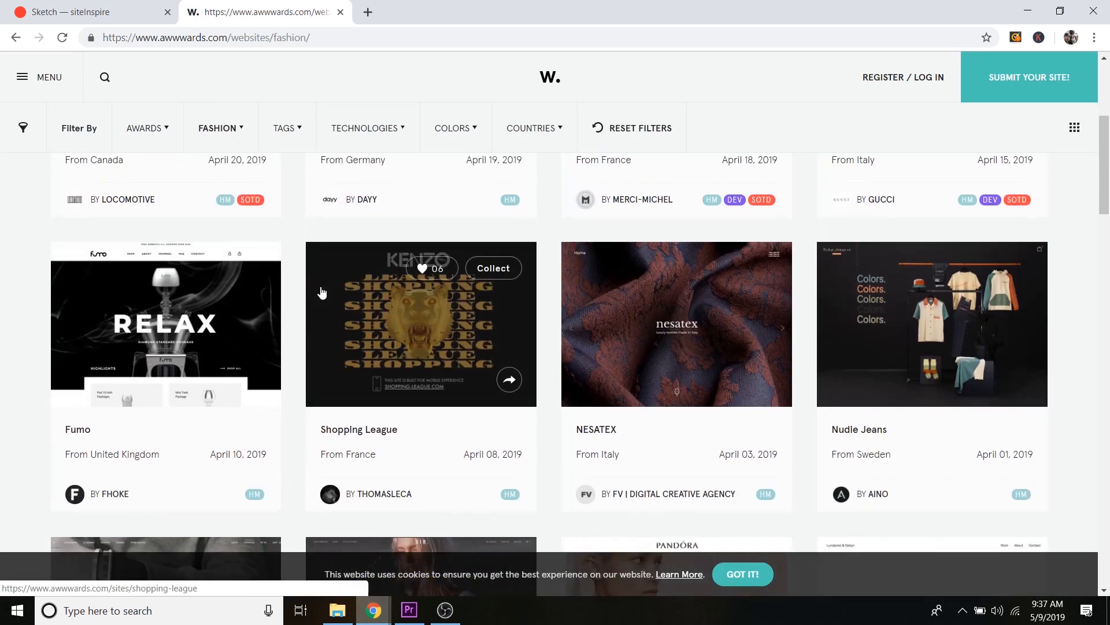
pyautogui.scroll(-3)
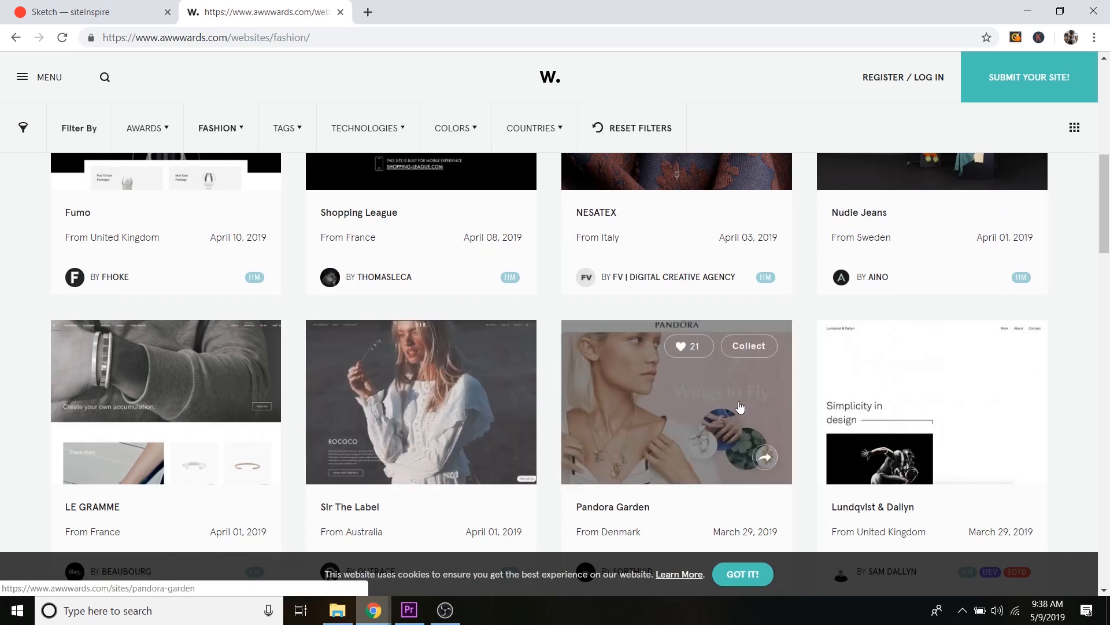
# - View the Pandora Garden entry and scroll through its live Pandora campaign site
pyautogui.click(675, 401)
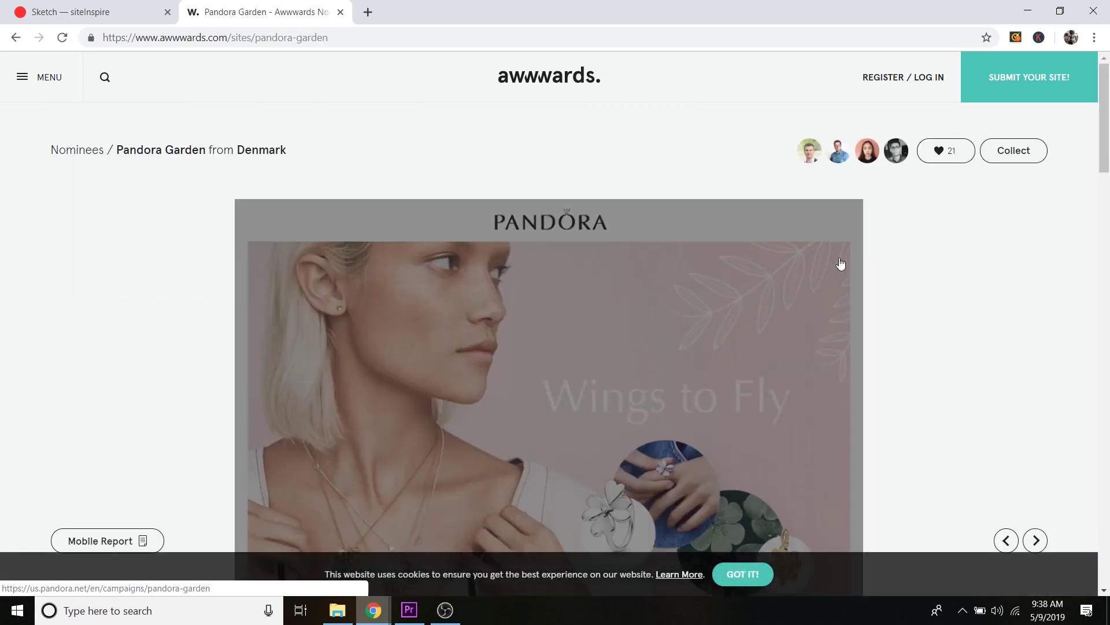
pyautogui.scroll(-3)
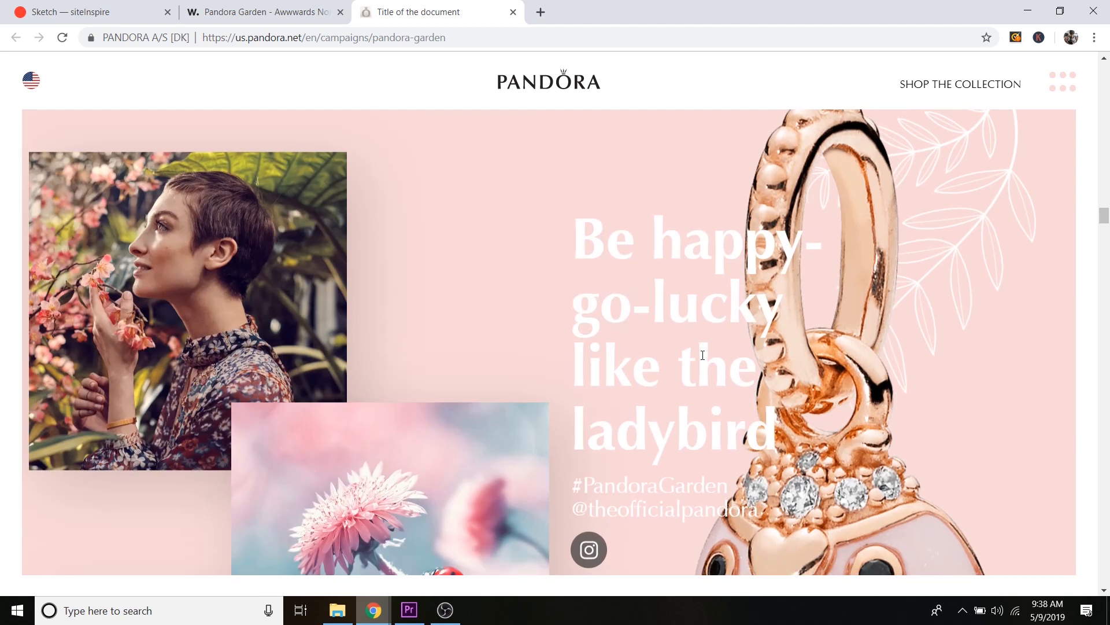
pyautogui.scroll(-3)
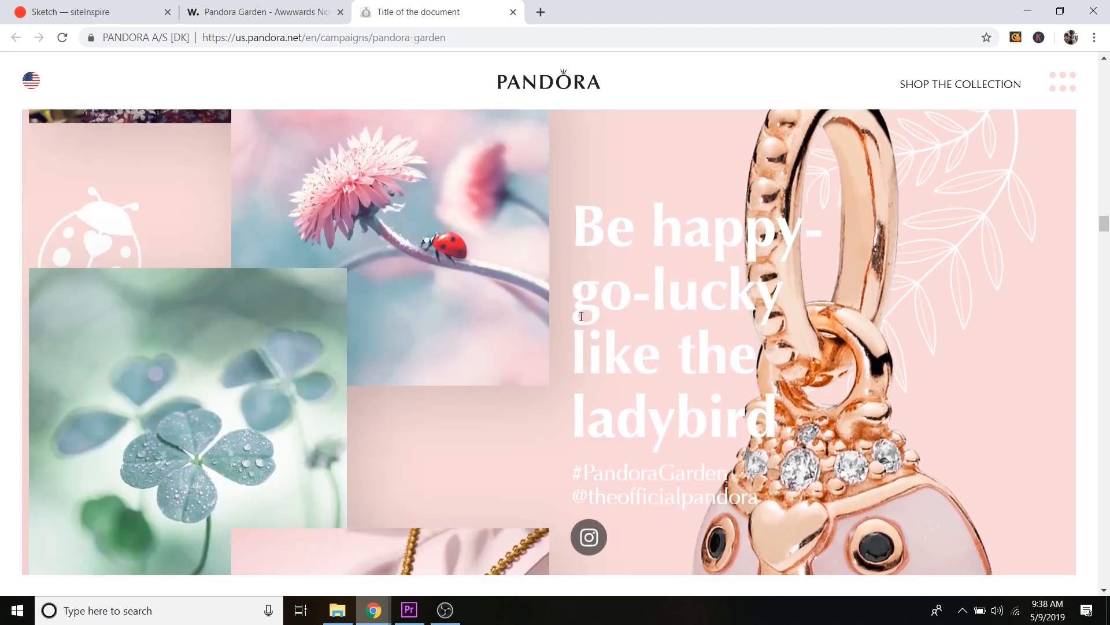
pyautogui.scroll(-3)
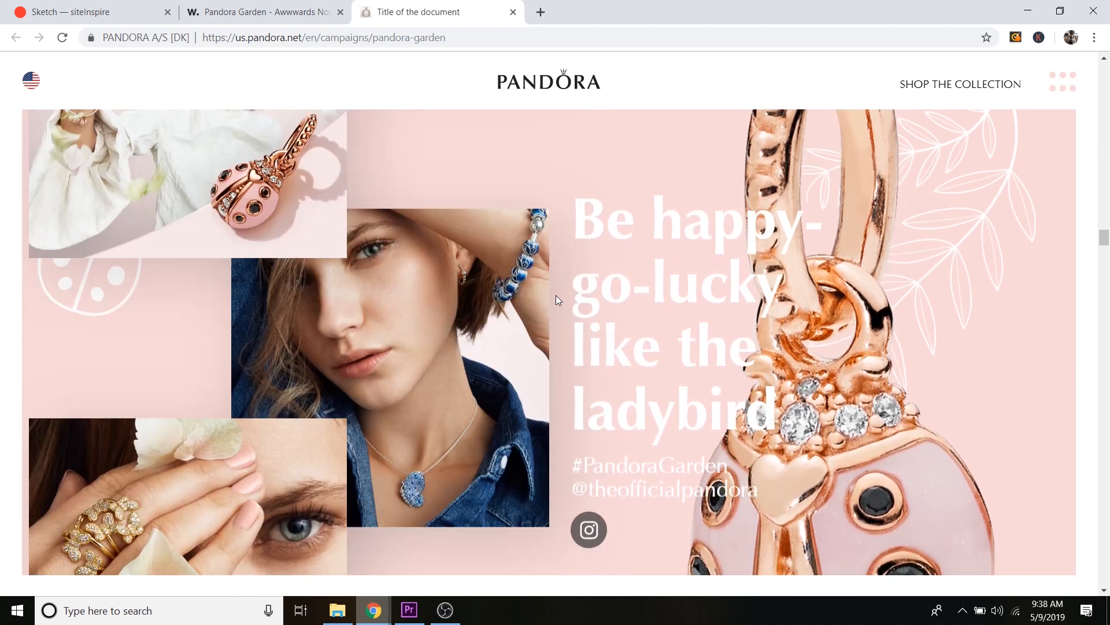